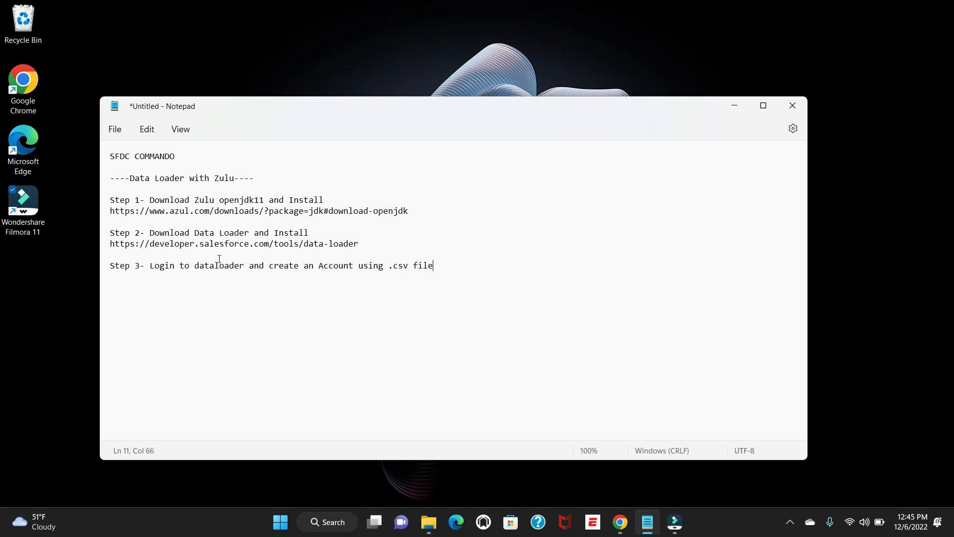
pyautogui.moveTo(196, 255)
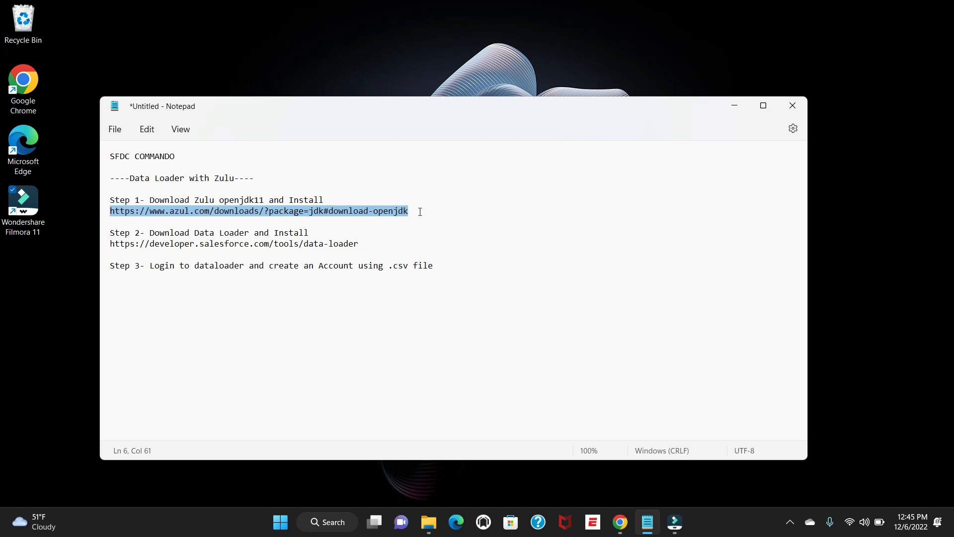
pyautogui.moveTo(616, 512)
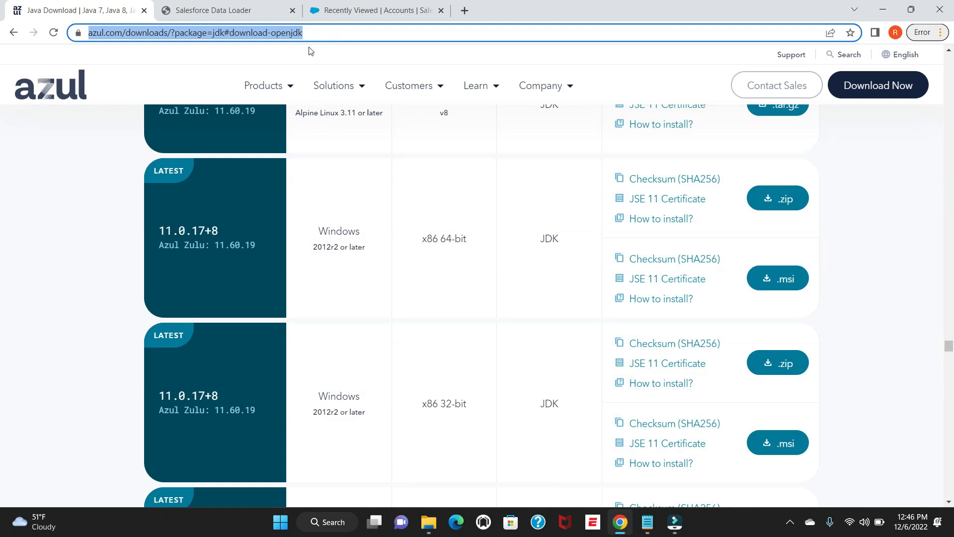
pyautogui.moveTo(111, 296)
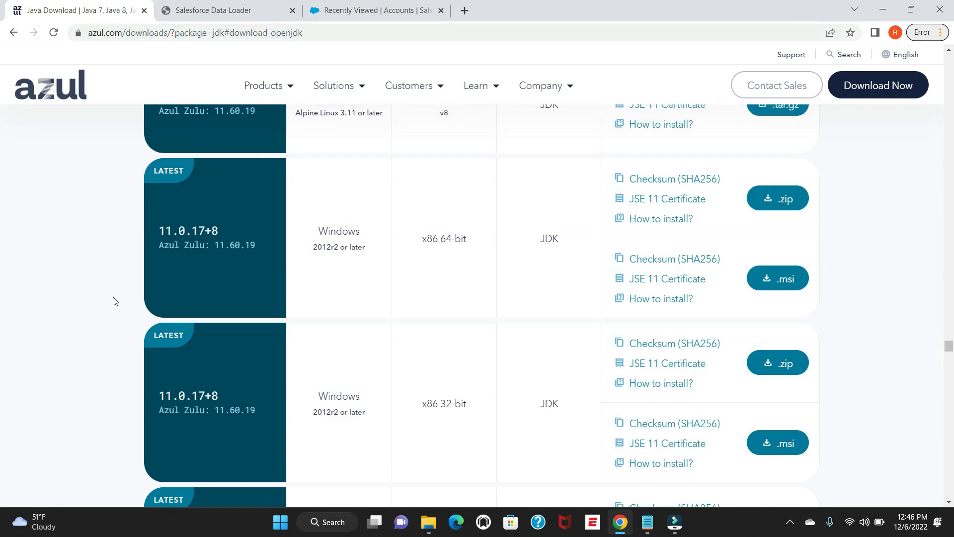
pyautogui.moveTo(316, 237)
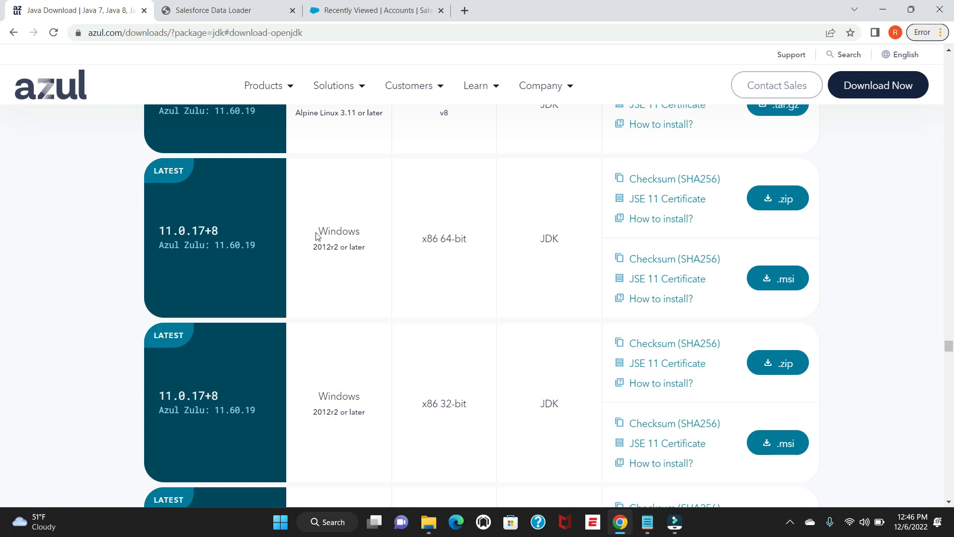
pyautogui.moveTo(424, 238)
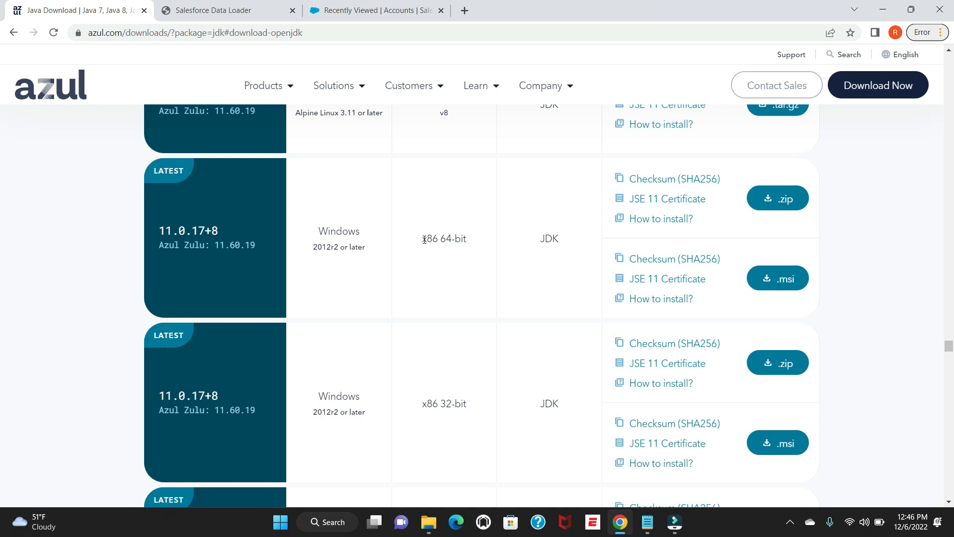
pyautogui.moveTo(451, 242)
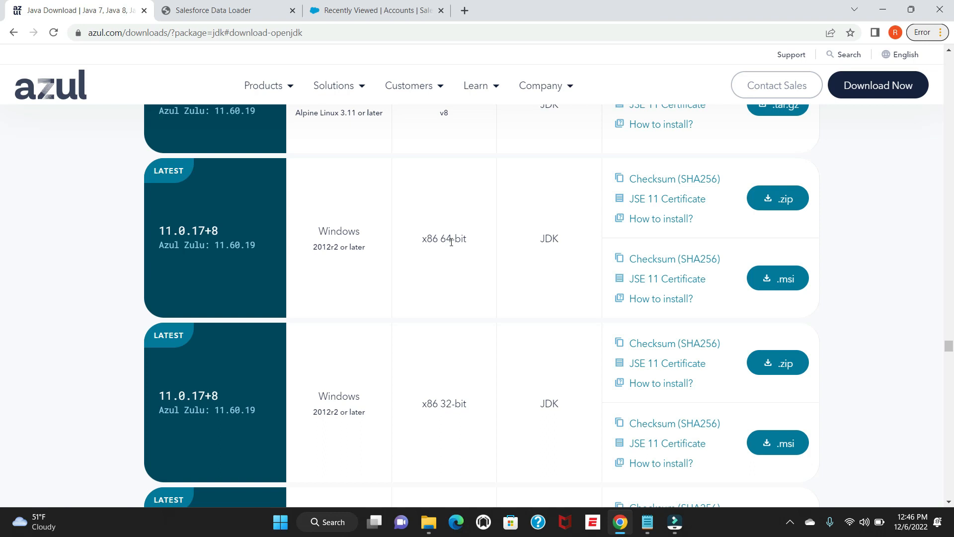
# Step: Download the Zulu JDK 11 Windows x86 64-bit .msi installer from the Azul downloads page
pyautogui.doubleClick(445, 239)
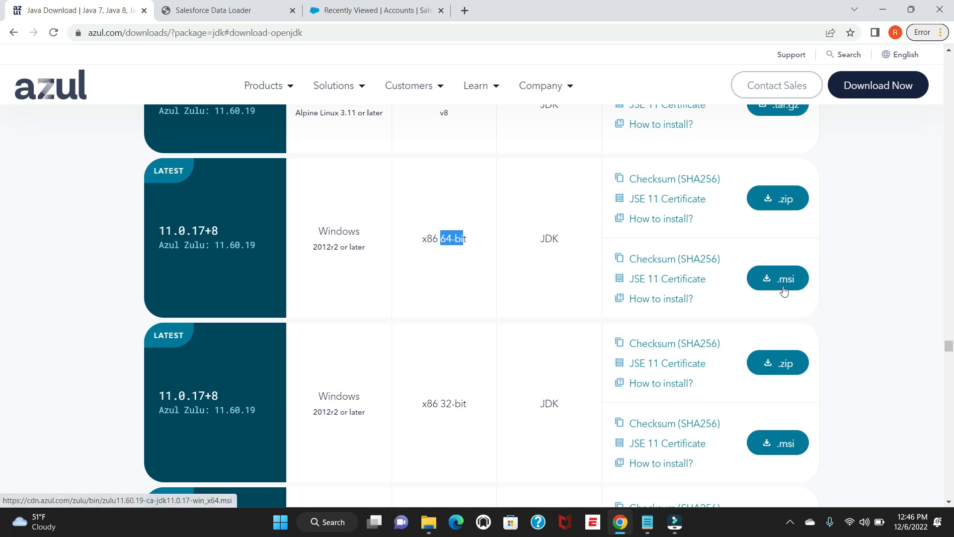
pyautogui.moveTo(791, 286)
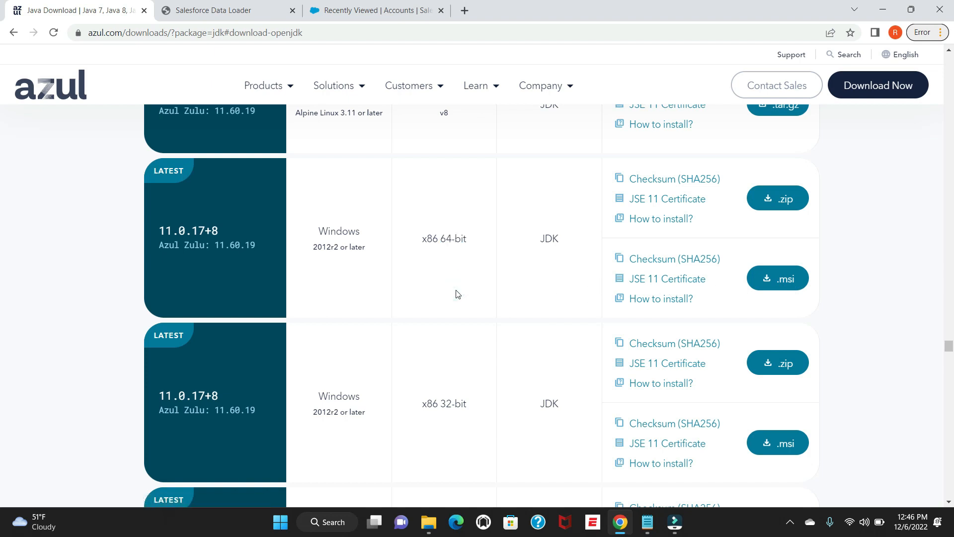
pyautogui.scroll(-3)
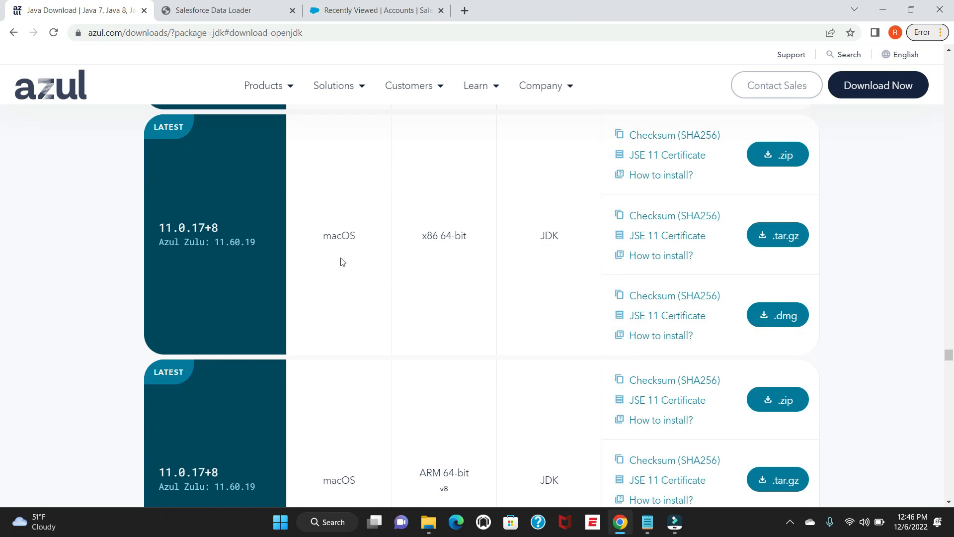
pyautogui.moveTo(531, 234)
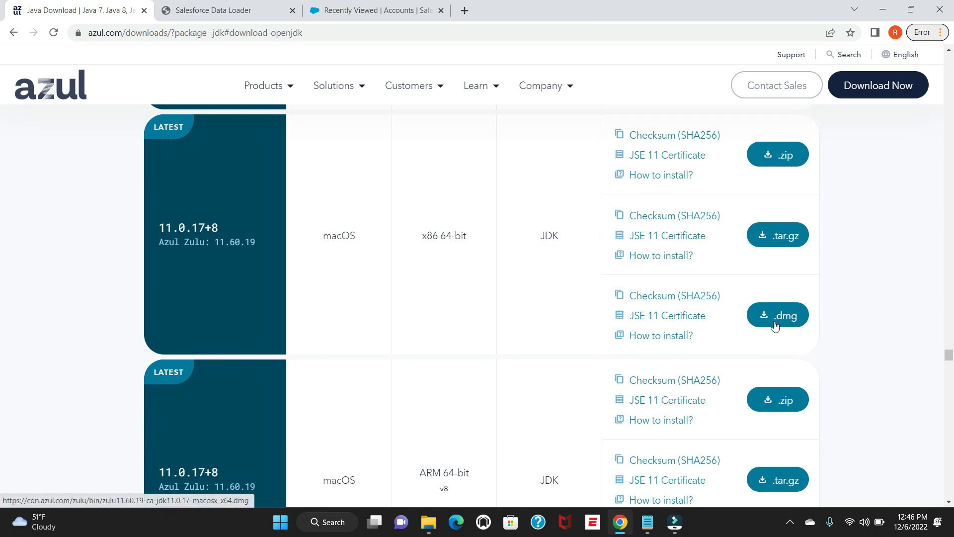
pyautogui.moveTo(786, 324)
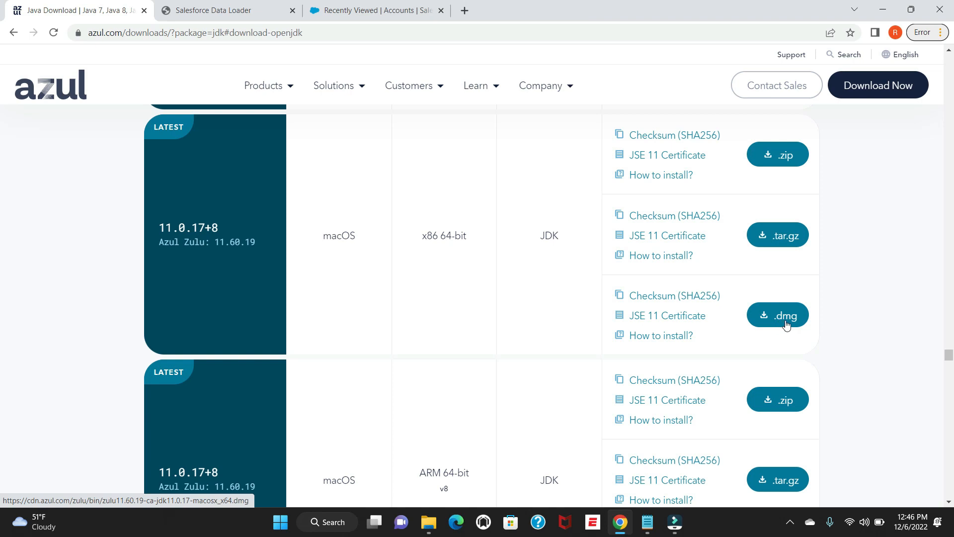
pyautogui.moveTo(809, 256)
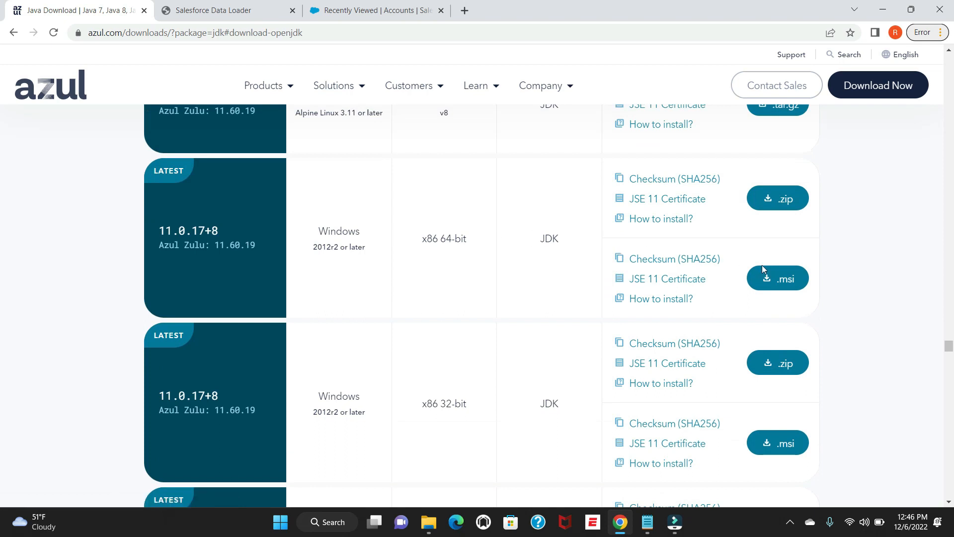
pyautogui.click(777, 278)
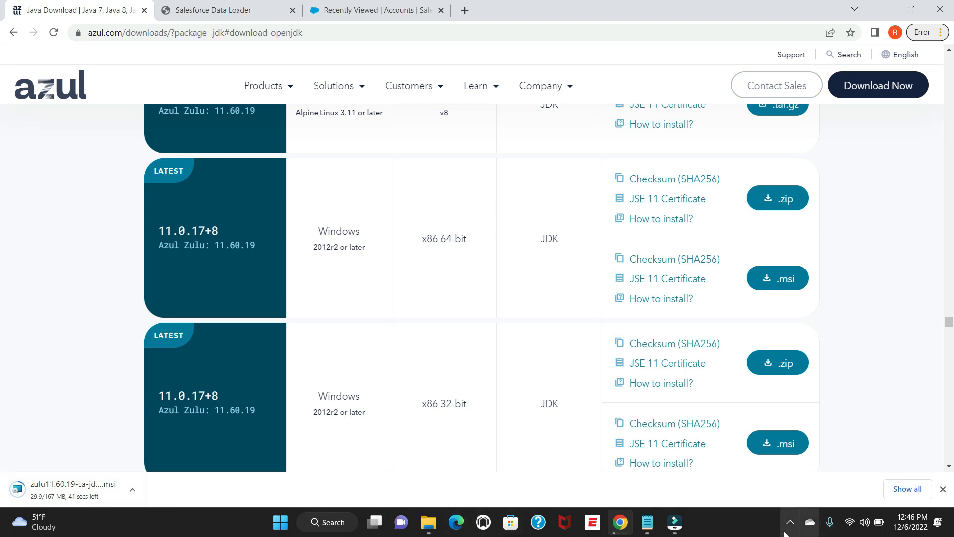
pyautogui.click(648, 521)
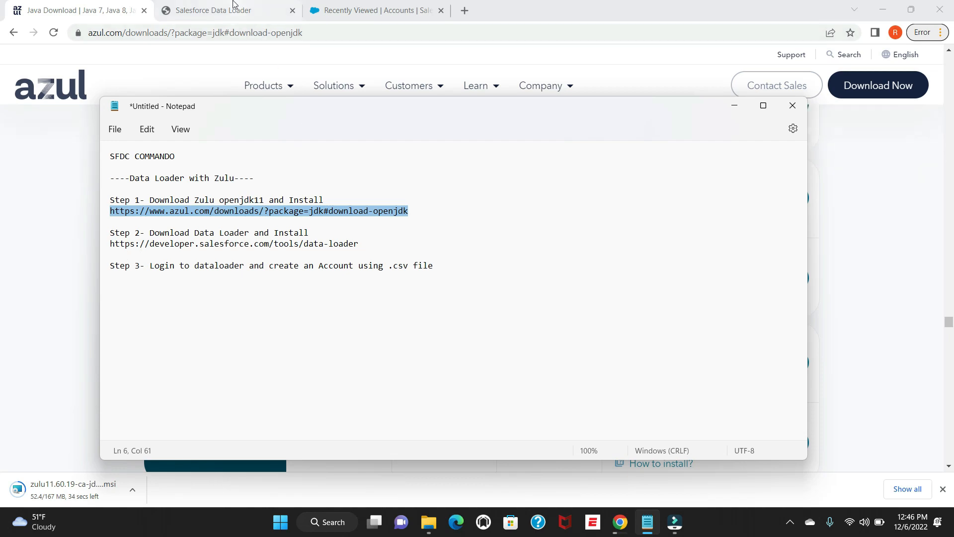
# Step: Download Data Loader release 56.0.6 Winter '23 for Windows from the Salesforce page
pyautogui.click(210, 10)
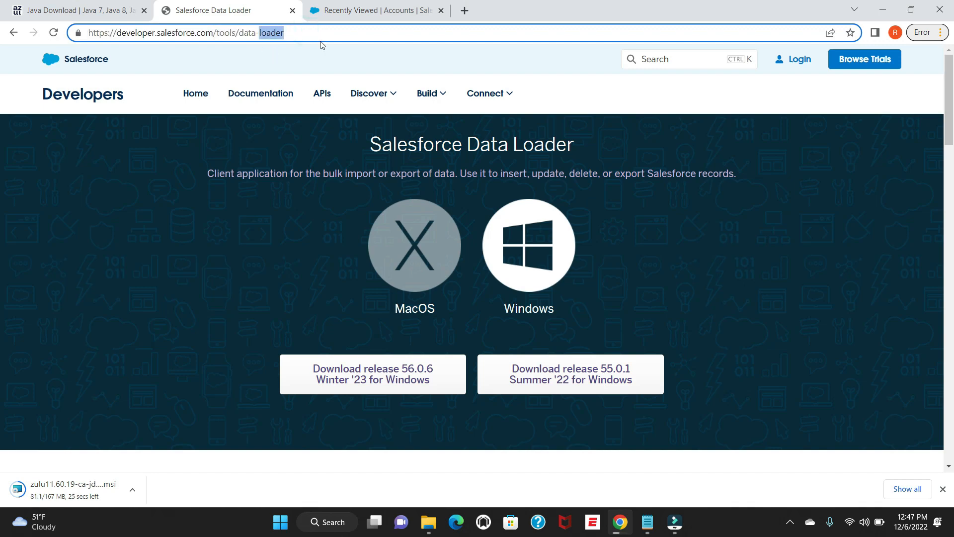
pyautogui.moveTo(396, 387)
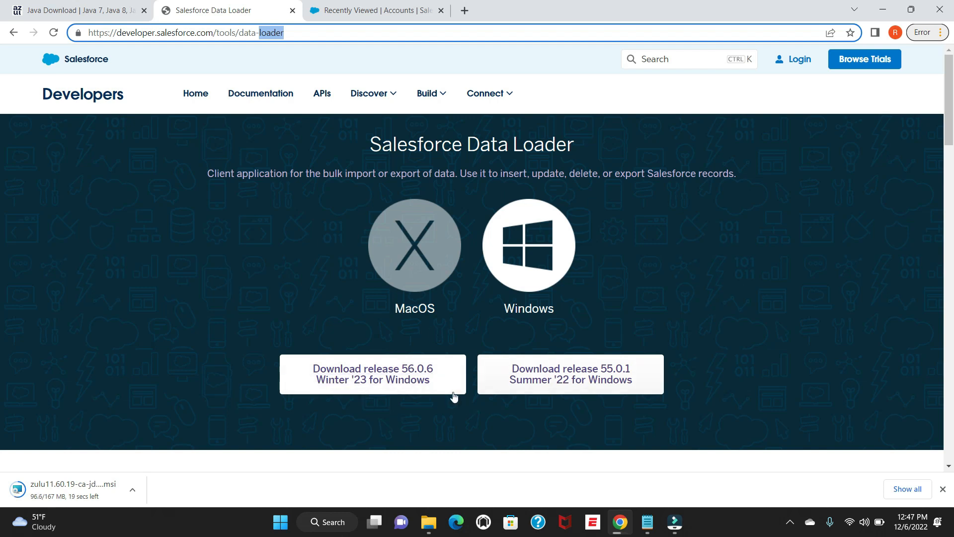
pyautogui.moveTo(411, 248)
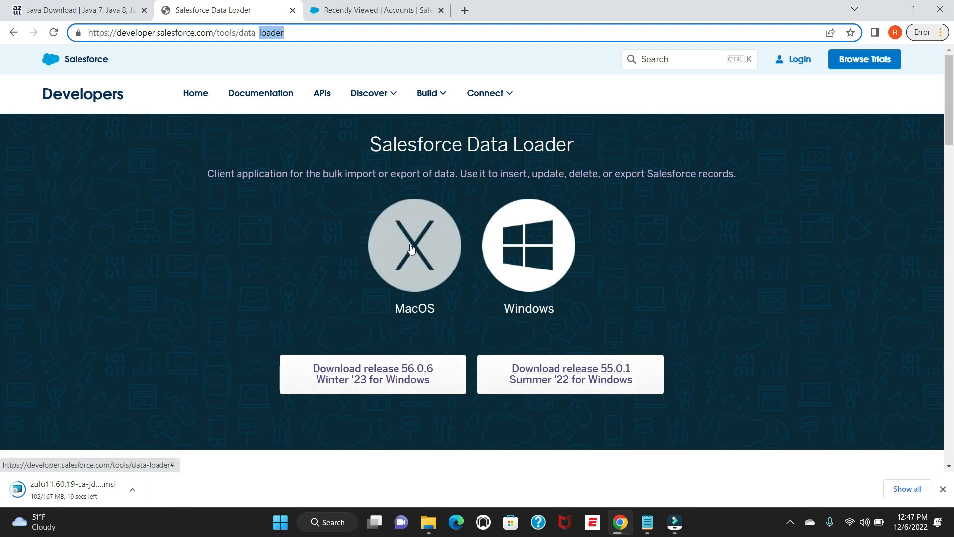
pyautogui.moveTo(549, 276)
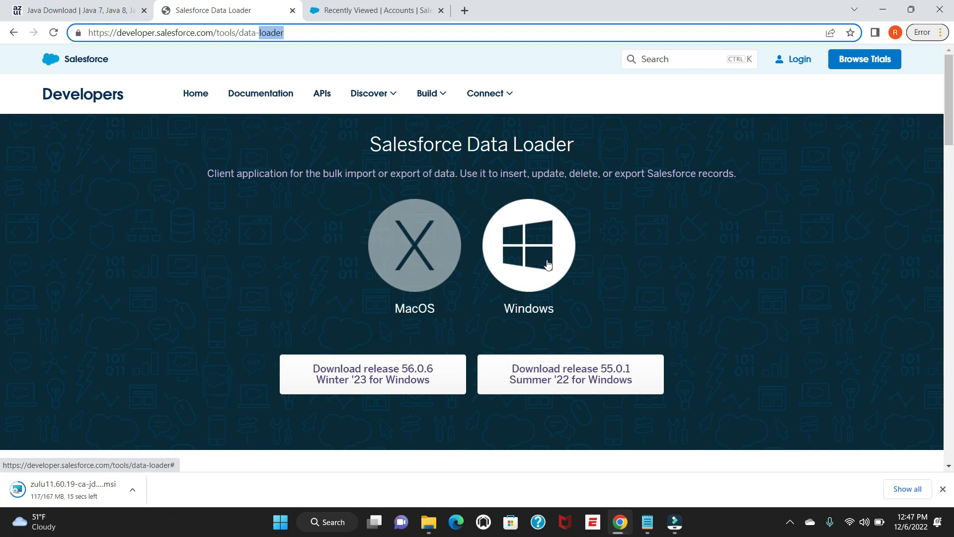
pyautogui.moveTo(558, 383)
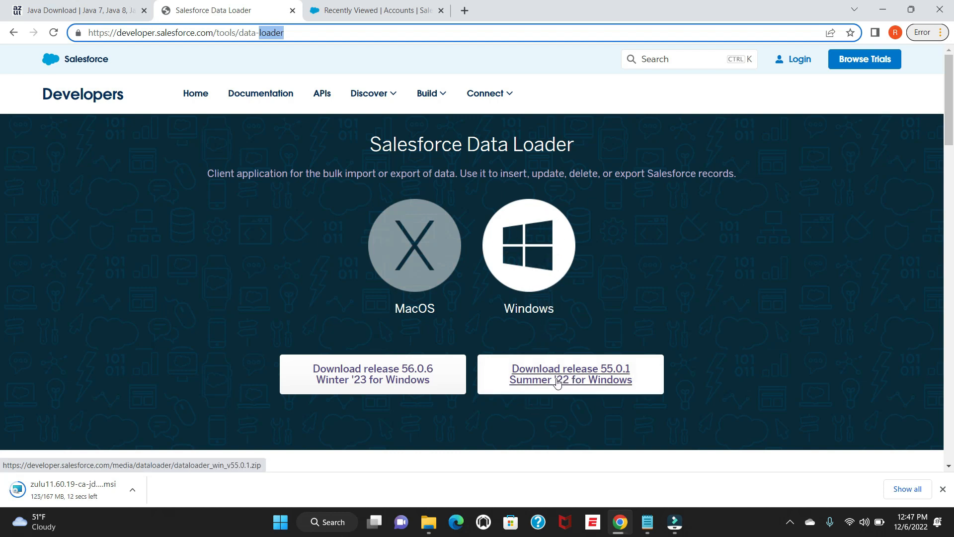
pyautogui.moveTo(568, 388)
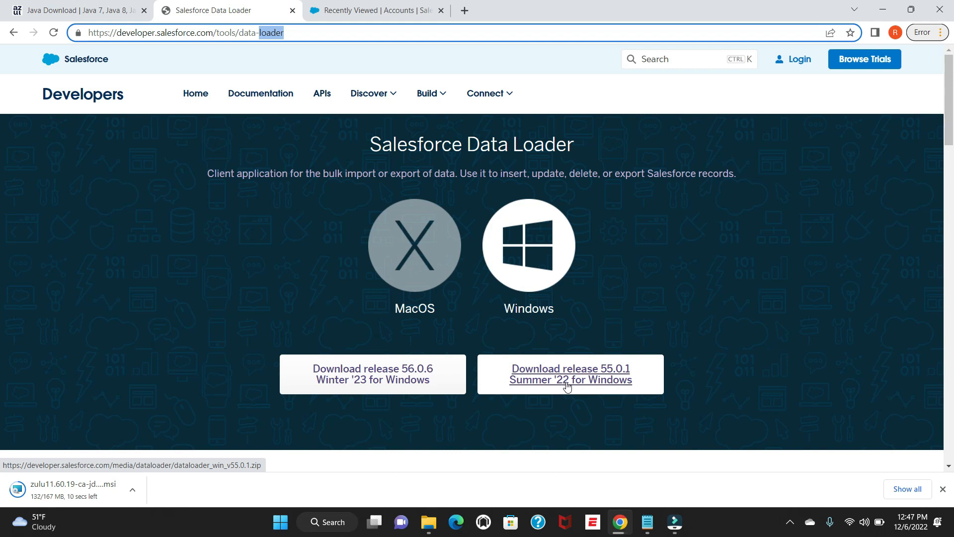
pyautogui.moveTo(505, 383)
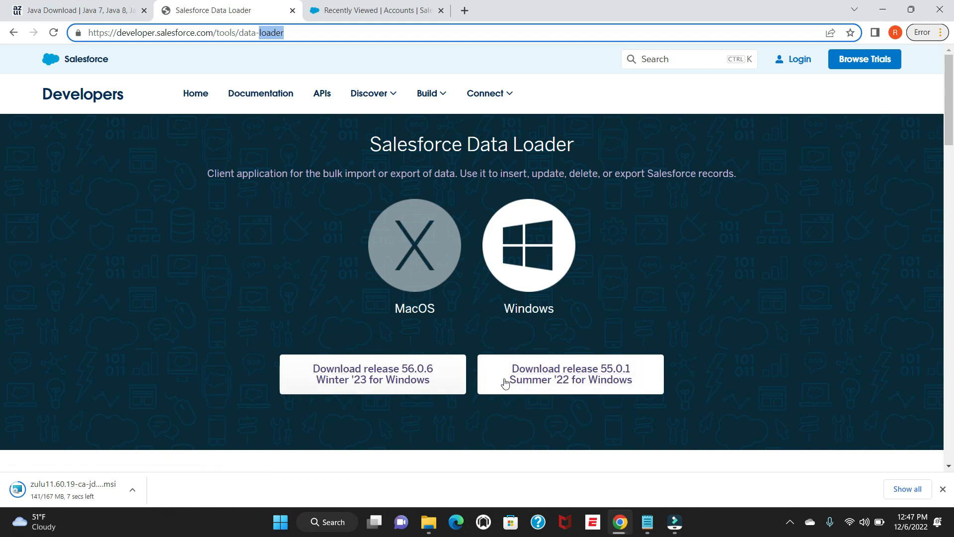
pyautogui.moveTo(398, 380)
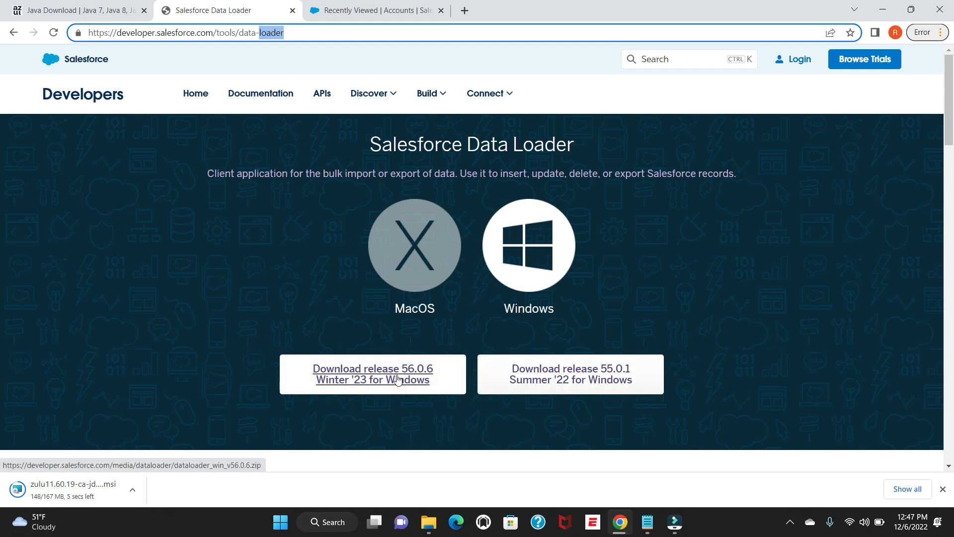
pyautogui.click(398, 379)
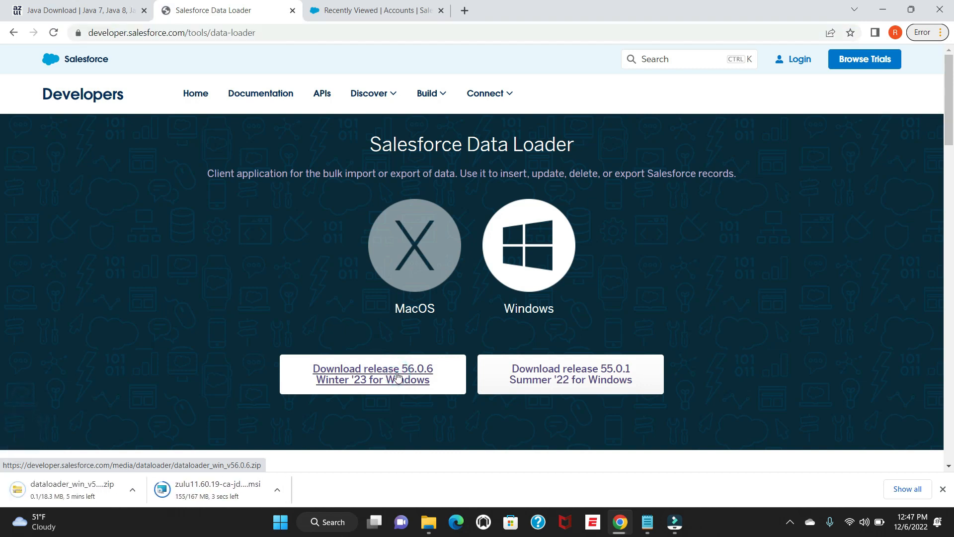
pyautogui.moveTo(4, 134)
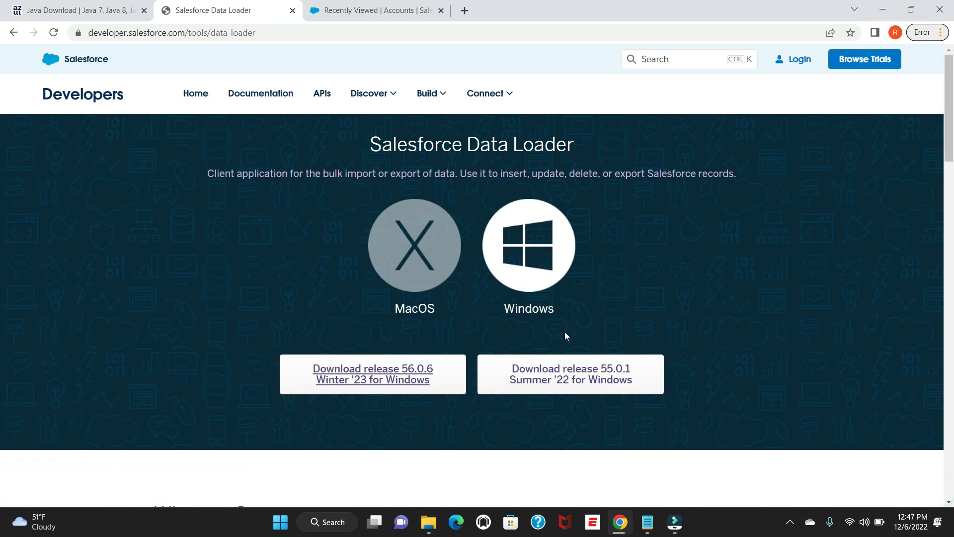
# Step: Launch the zulu11.60.19-ca-jdk11.0.17-win_x64 installer from the Downloads folder
pyautogui.click(428, 522)
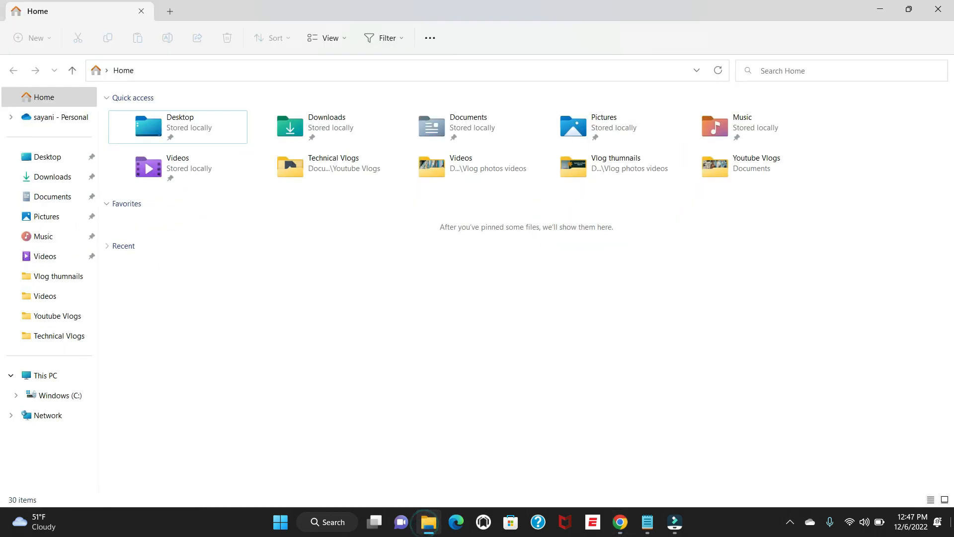
pyautogui.moveTo(52, 177)
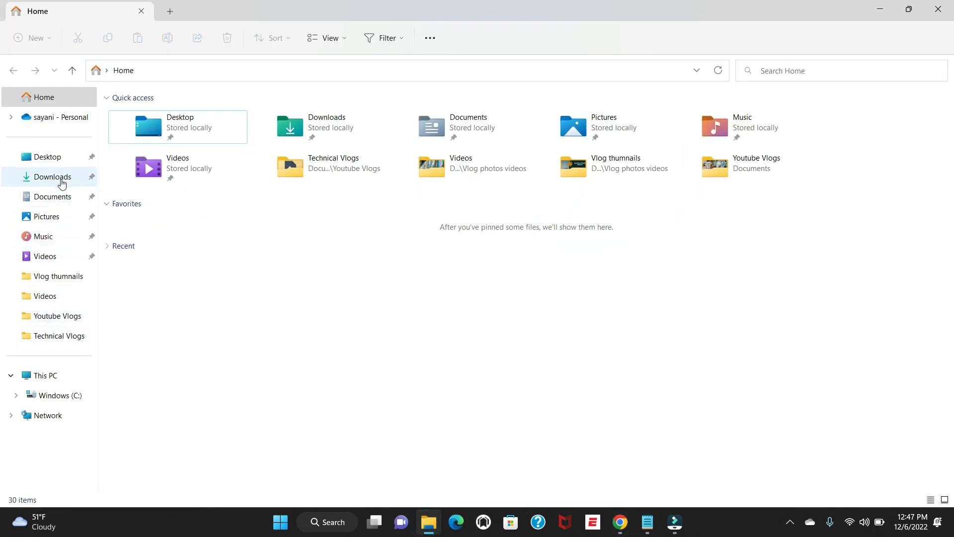
pyautogui.click(52, 177)
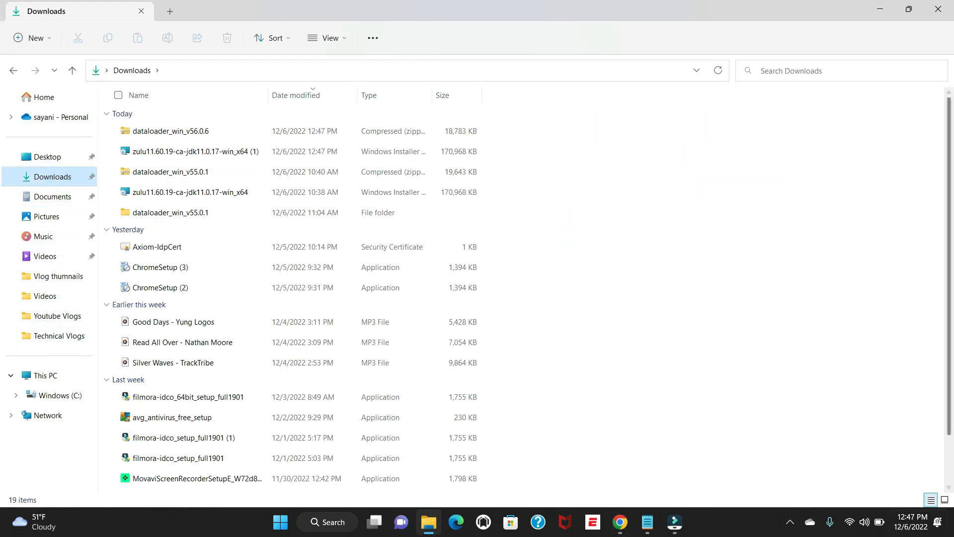
pyautogui.moveTo(167, 193)
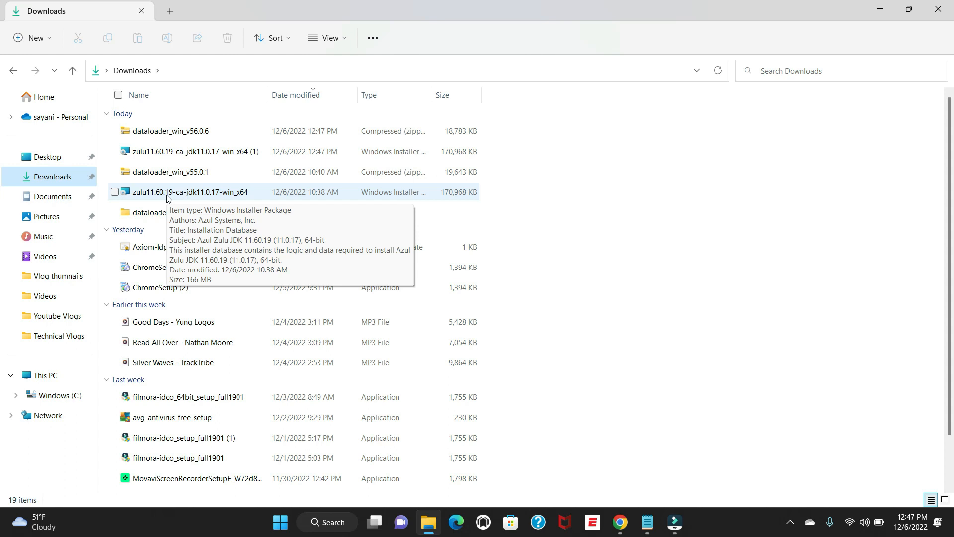
pyautogui.doubleClick(167, 192)
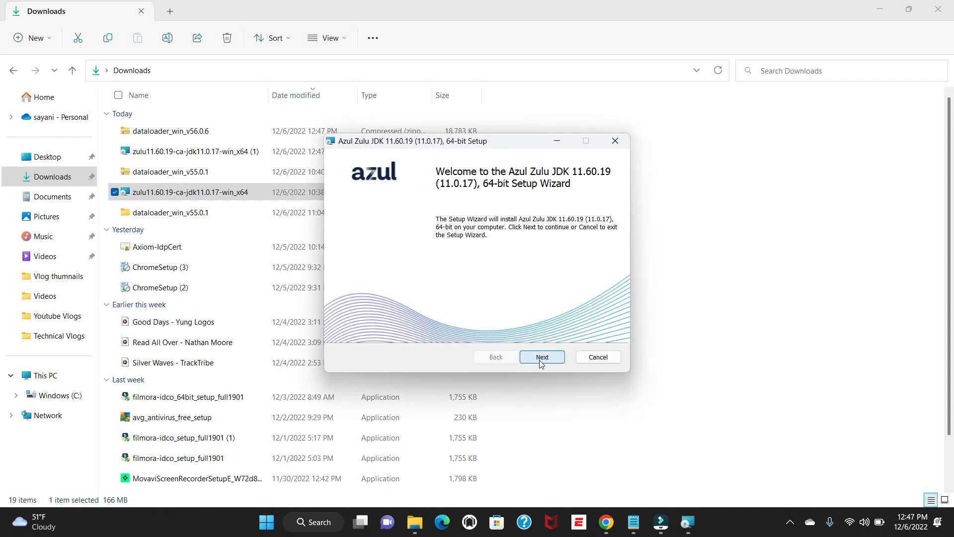
# Step: Install Azul Zulu JDK 11.60.19 with default features and finish the wizard
pyautogui.click(543, 357)
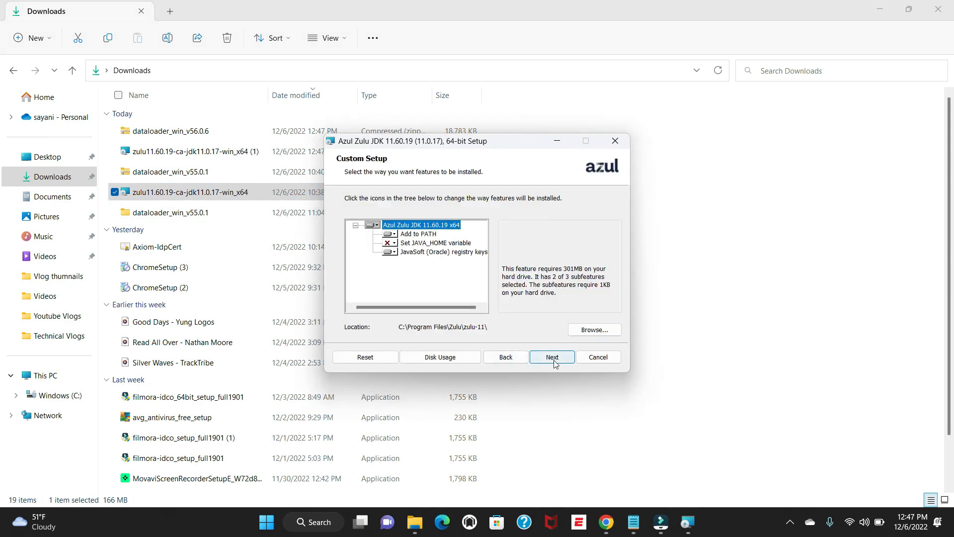
pyautogui.click(552, 357)
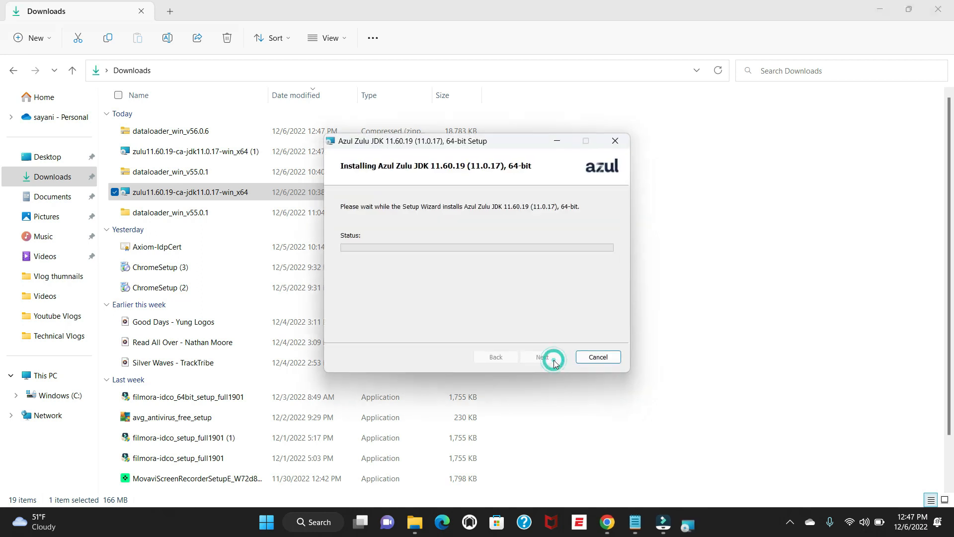
pyautogui.moveTo(424, 372)
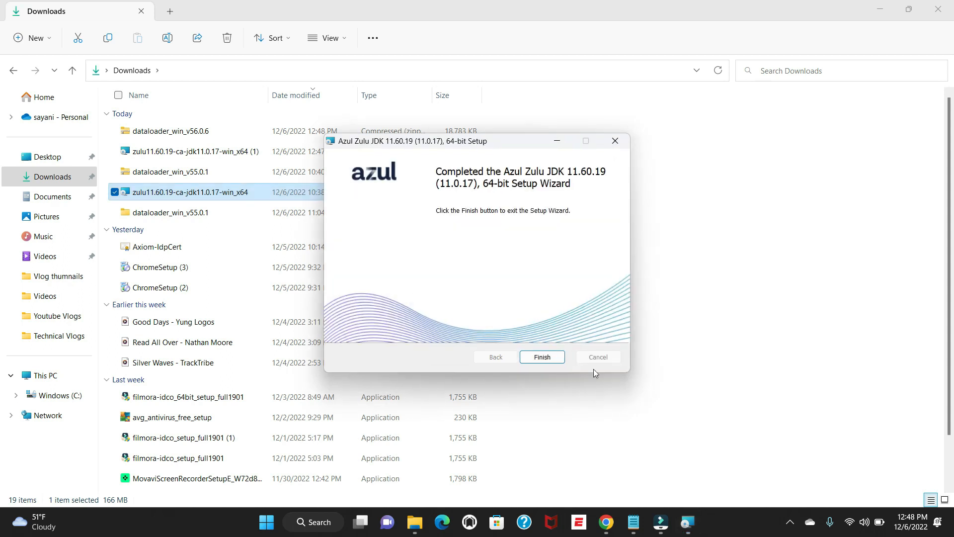
pyautogui.click(543, 357)
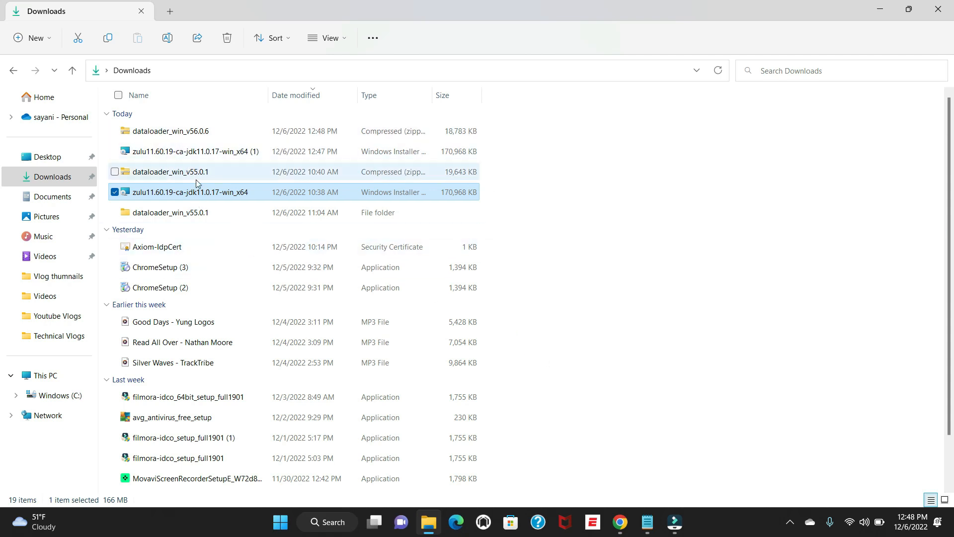
# Step: Bring up actions on the dataloader_win_v55.0.1 zip to reach its extracted folder
pyautogui.click(183, 171)
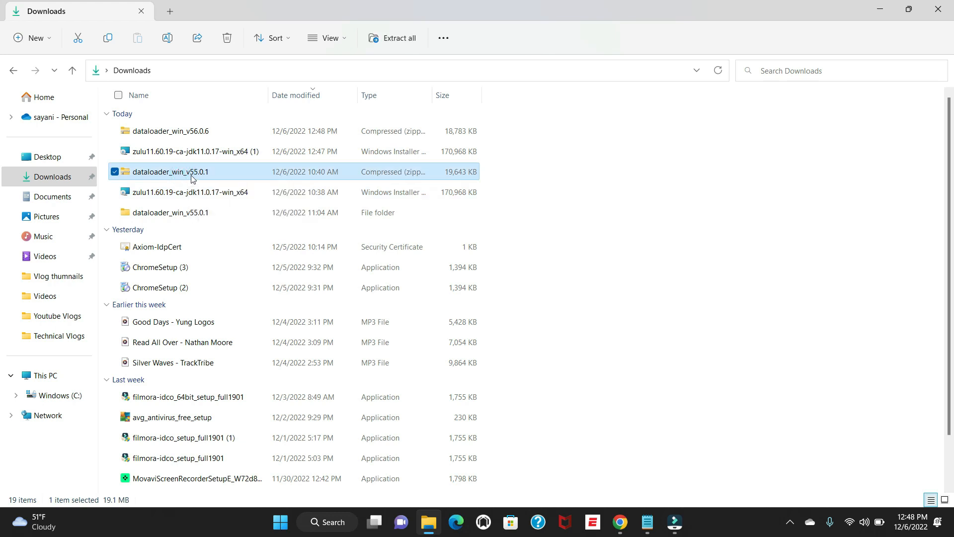
pyautogui.rightClick(193, 171)
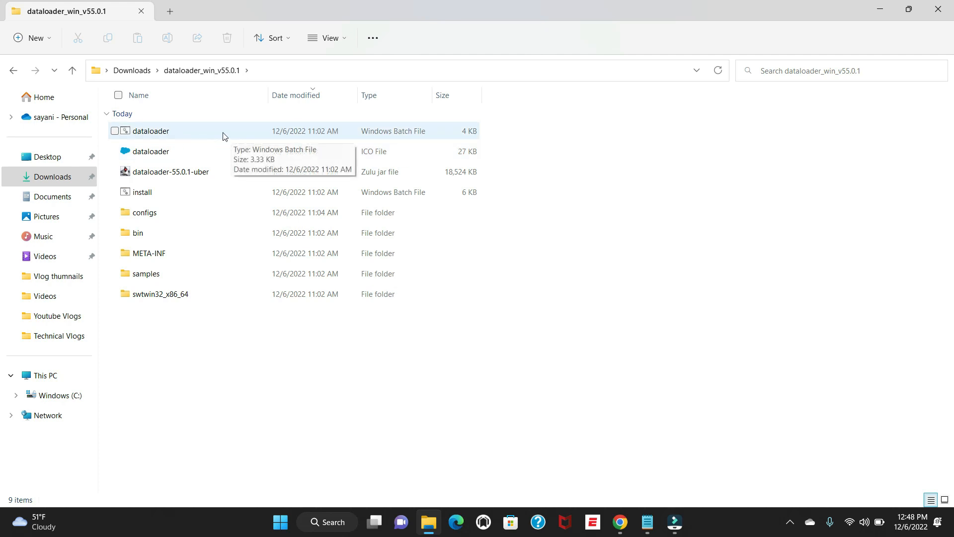
pyautogui.moveTo(157, 137)
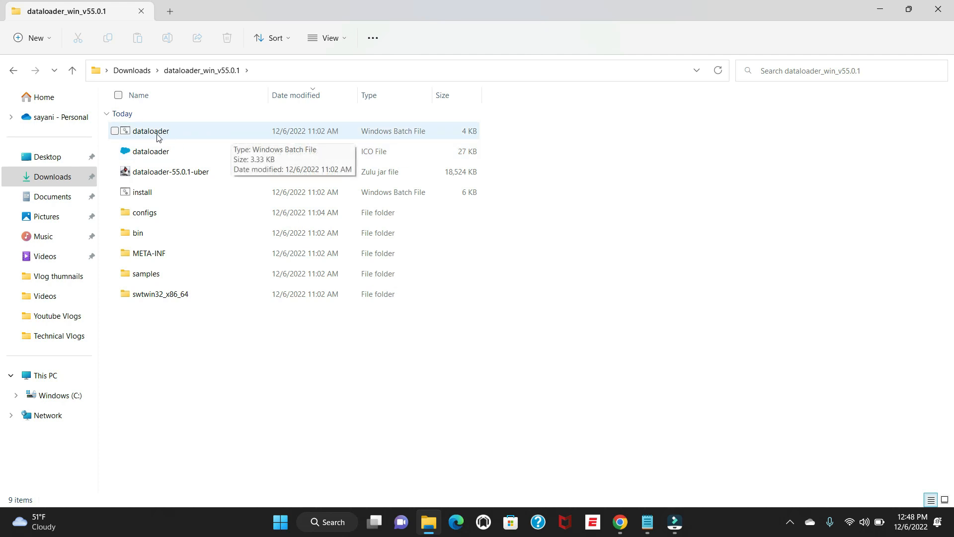
pyautogui.moveTo(242, 135)
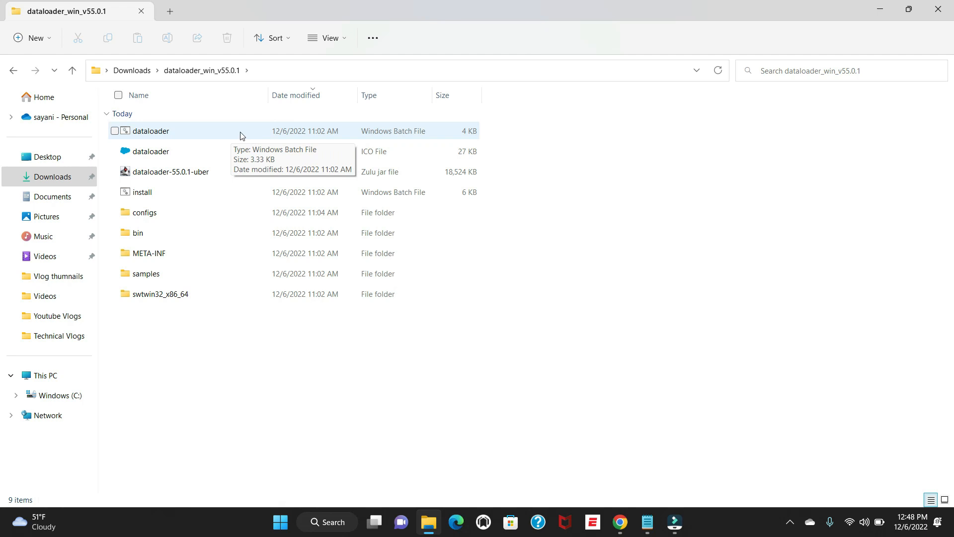
# Step: Launch Data Loader 55.0.1 from dataloader.bat
pyautogui.doubleClick(149, 131)
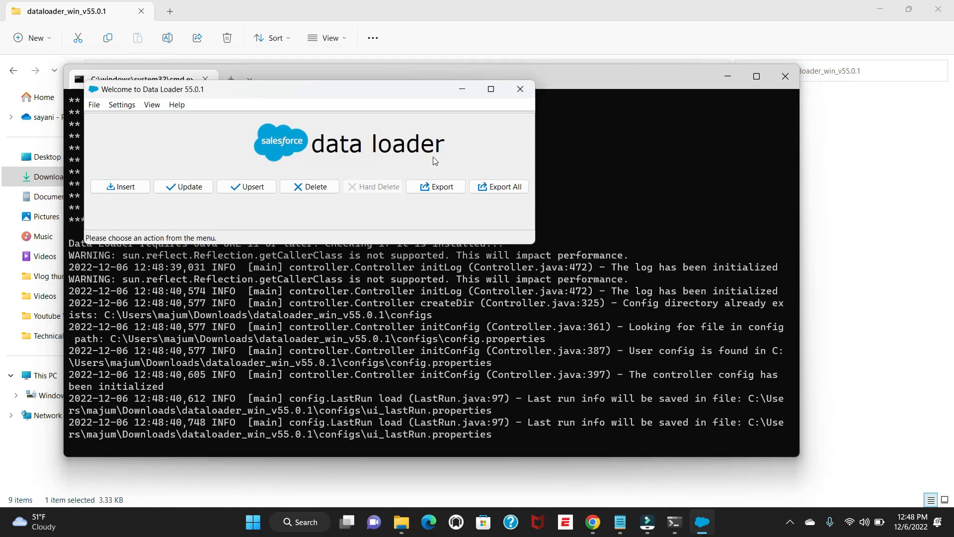
pyautogui.moveTo(143, 172)
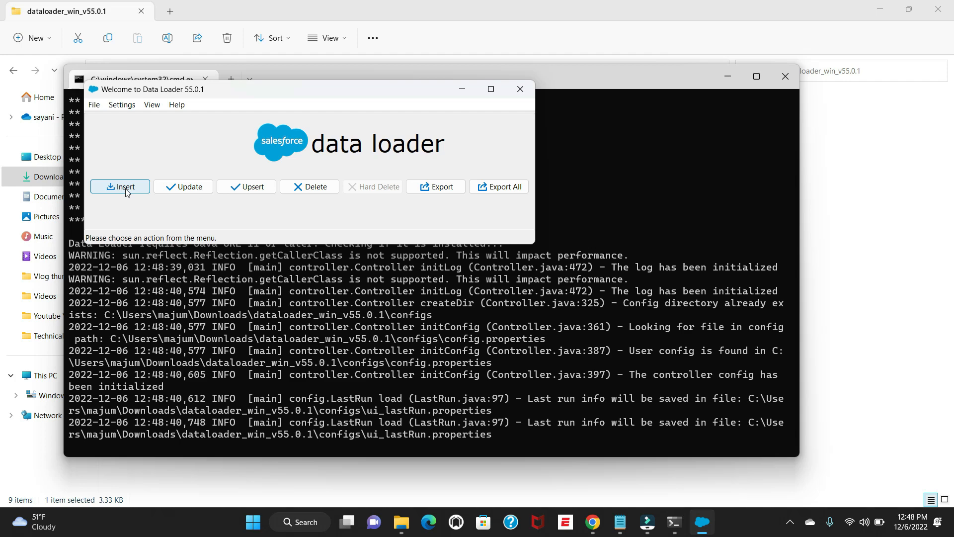
# Step: Start an Insert and keep OAuth login with the Production environment
pyautogui.click(119, 186)
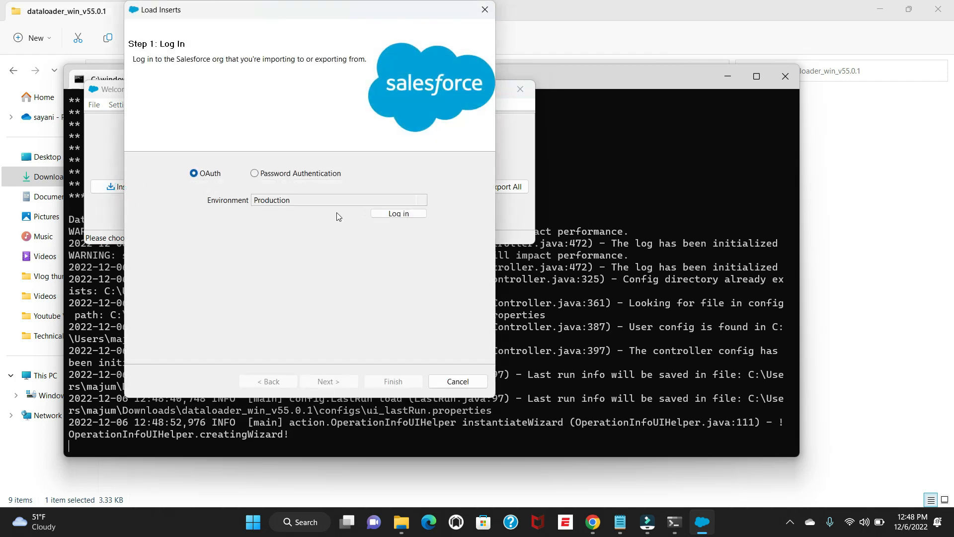
pyautogui.moveTo(388, 245)
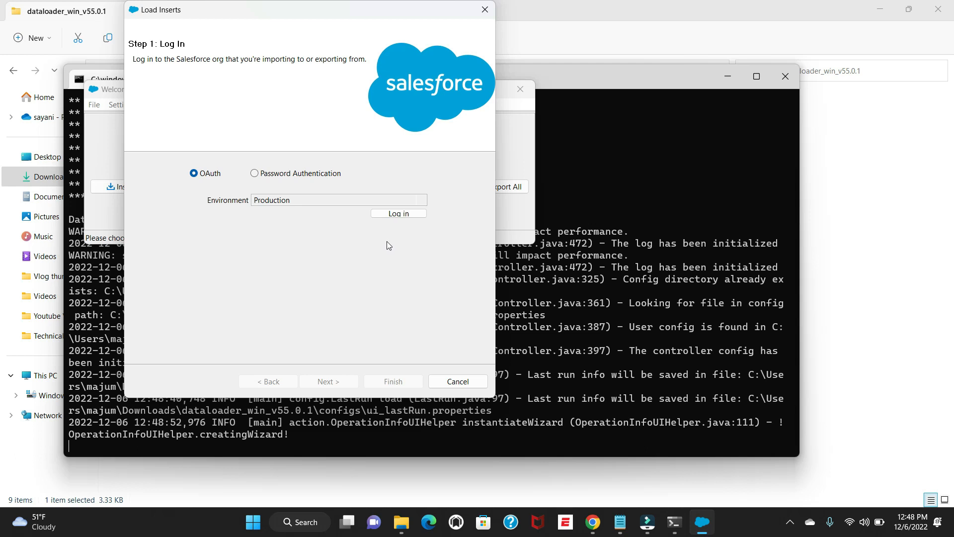
pyautogui.moveTo(338, 209)
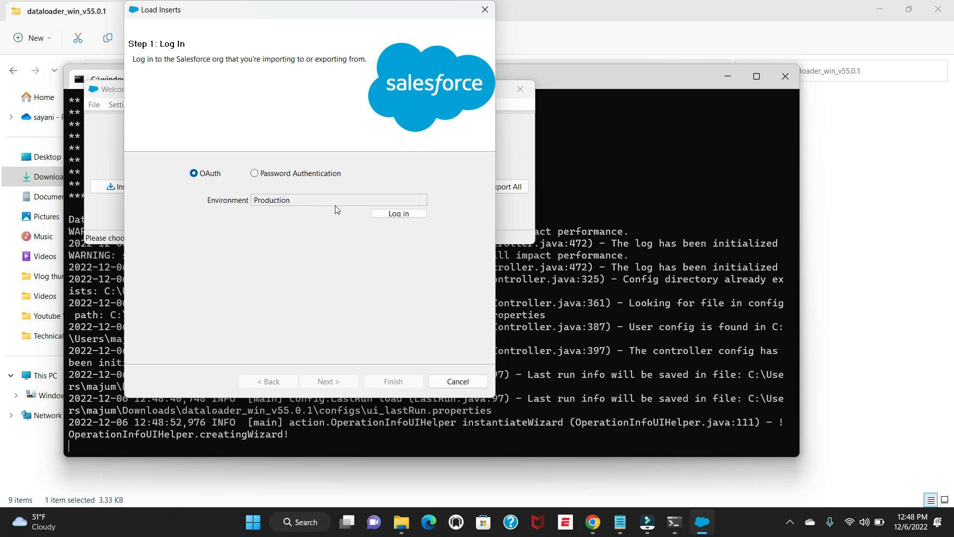
pyautogui.click(253, 173)
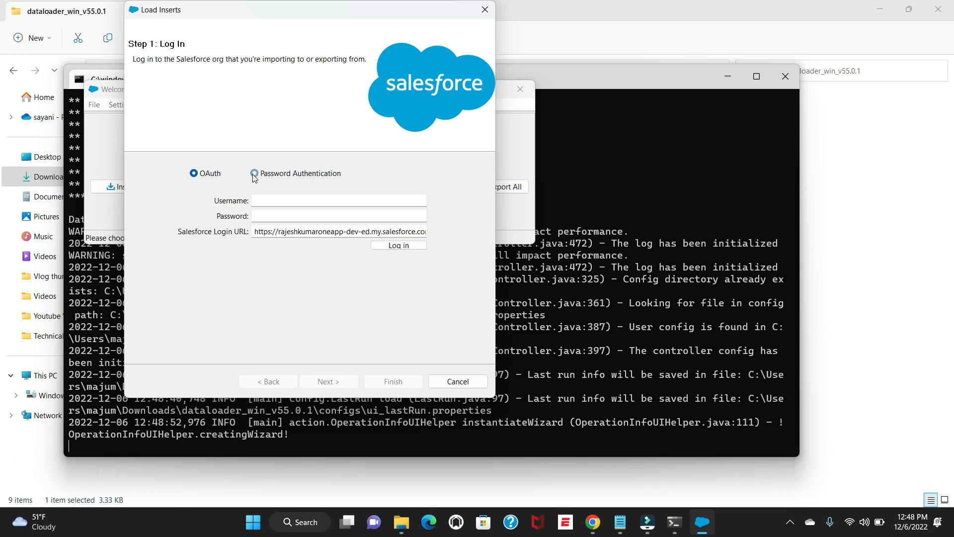
pyautogui.click(253, 173)
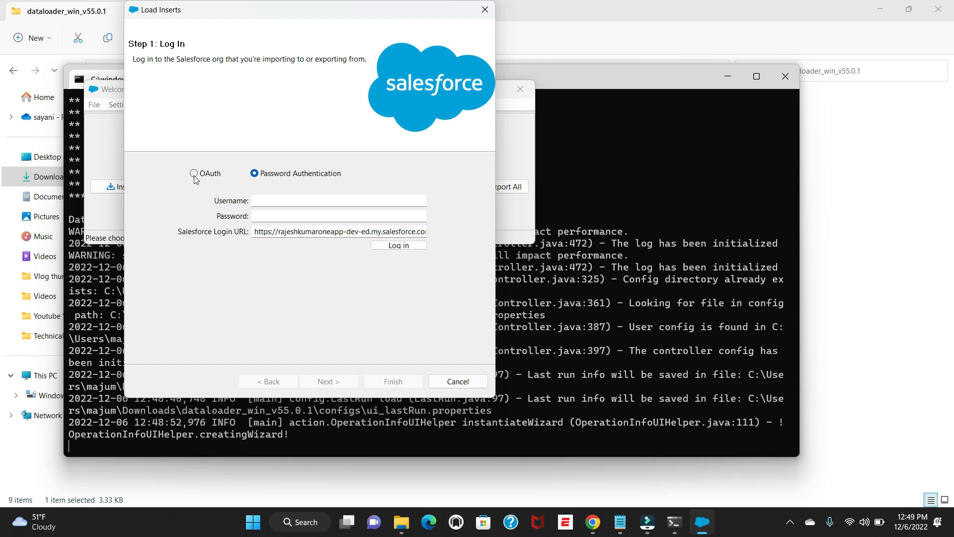
pyautogui.click(192, 173)
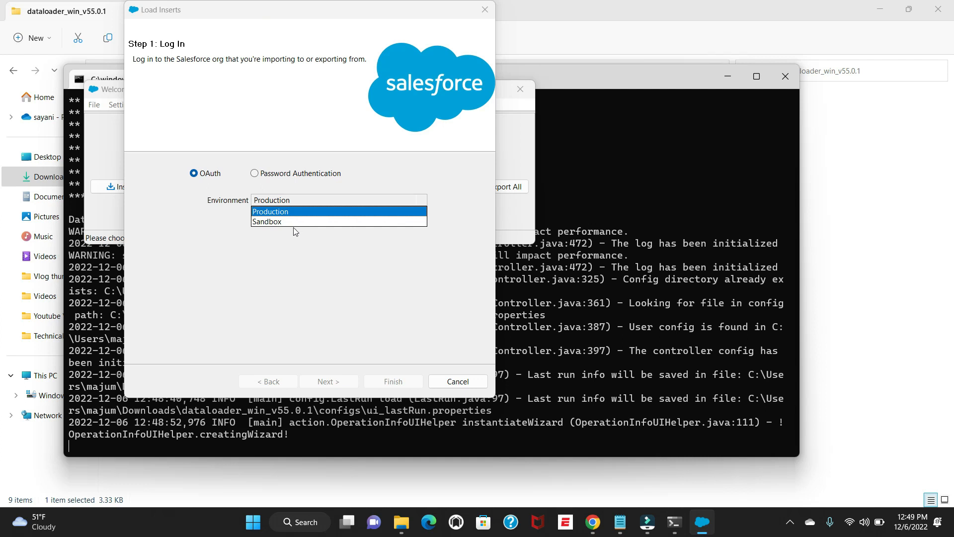
pyautogui.moveTo(290, 223)
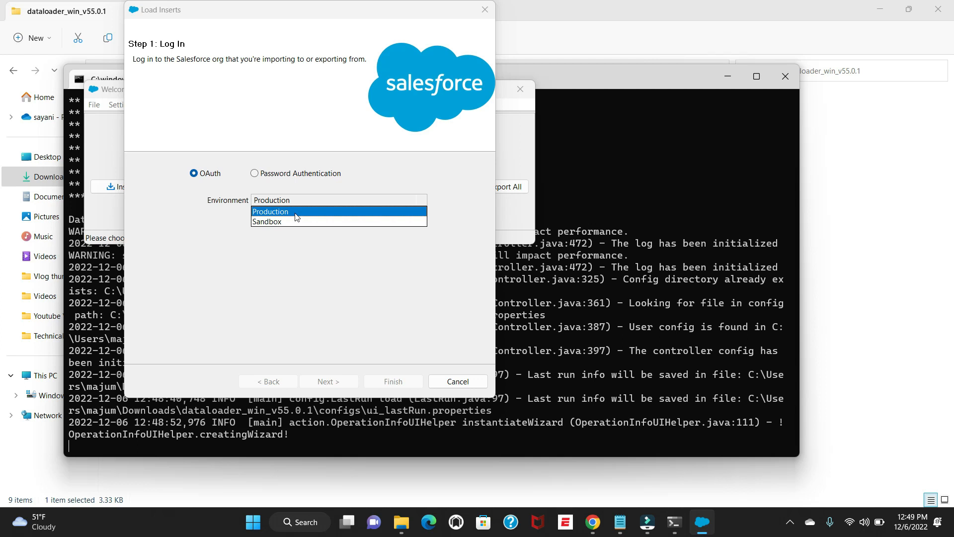
pyautogui.click(399, 214)
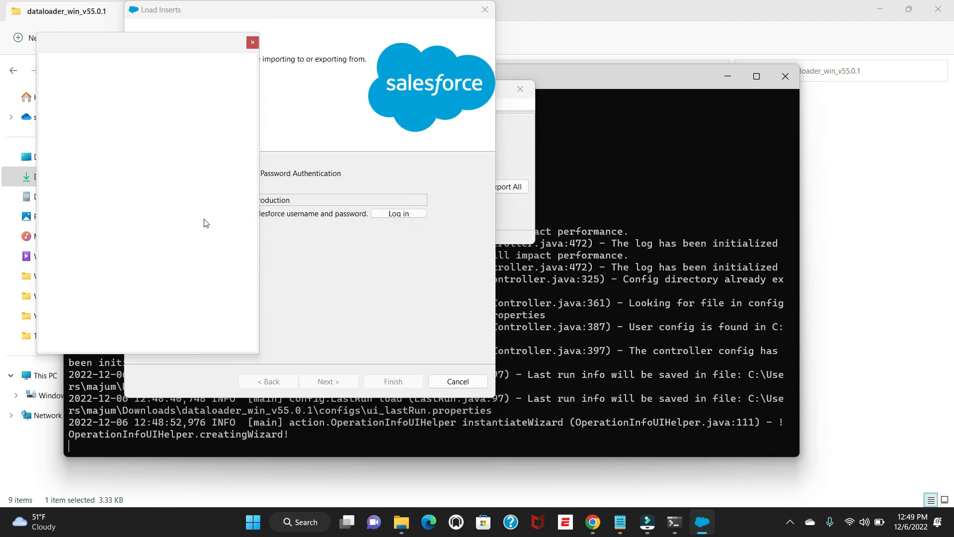
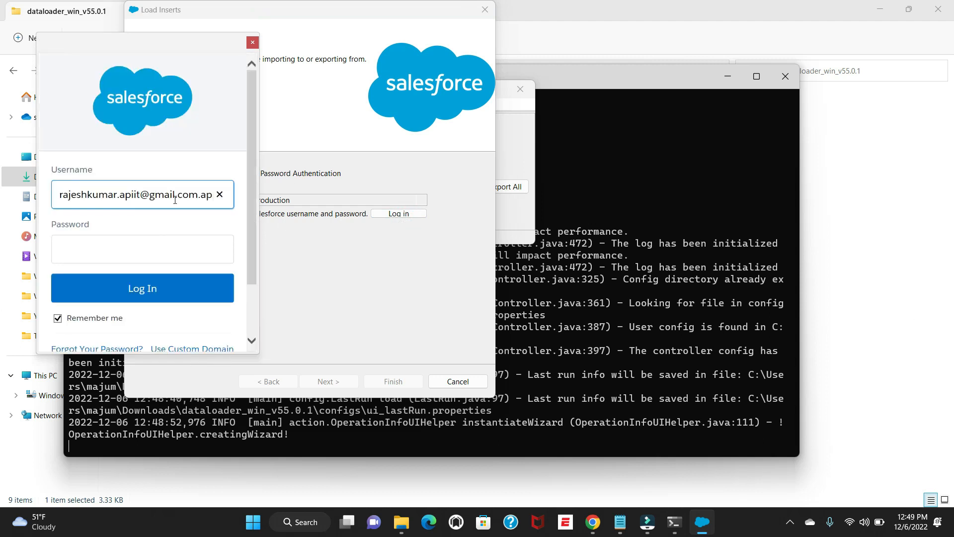
pyautogui.click(142, 249)
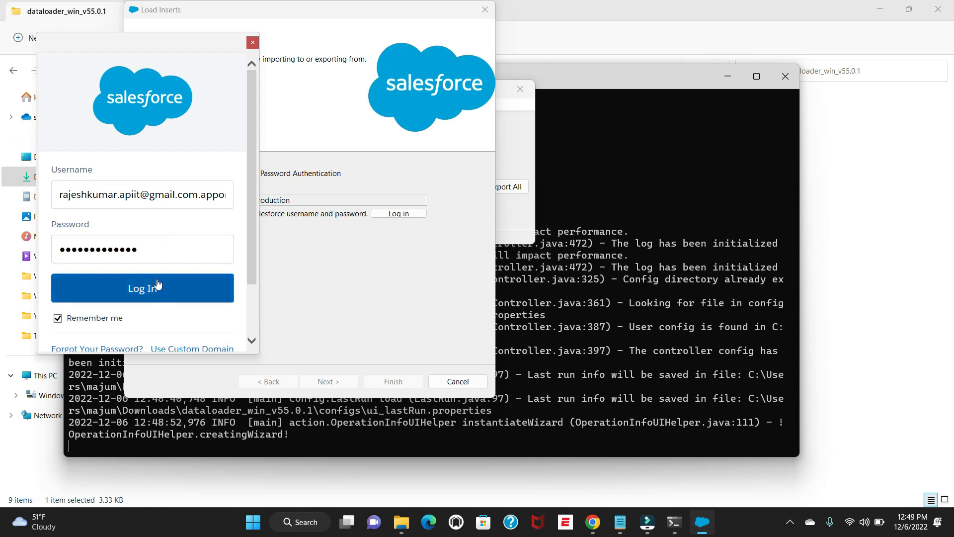
pyautogui.click(143, 289)
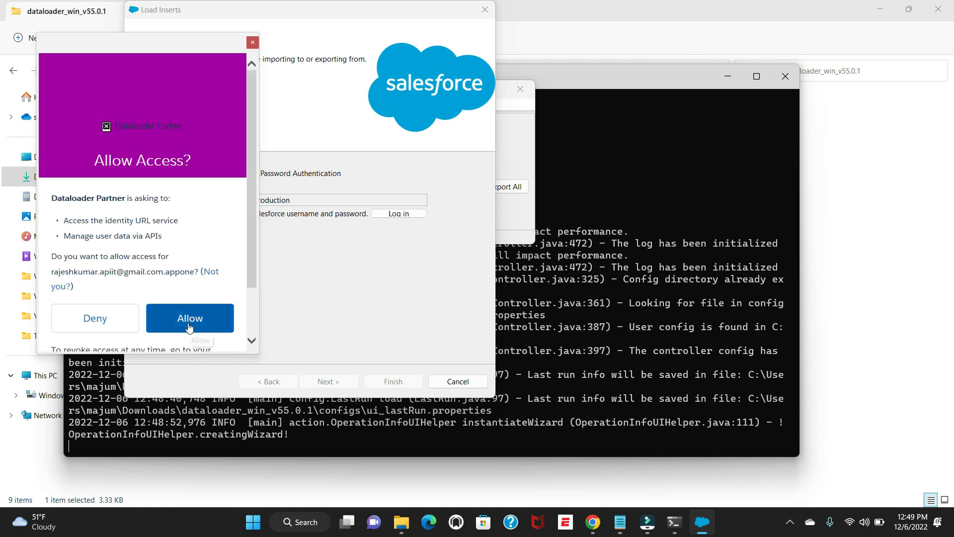
pyautogui.click(189, 318)
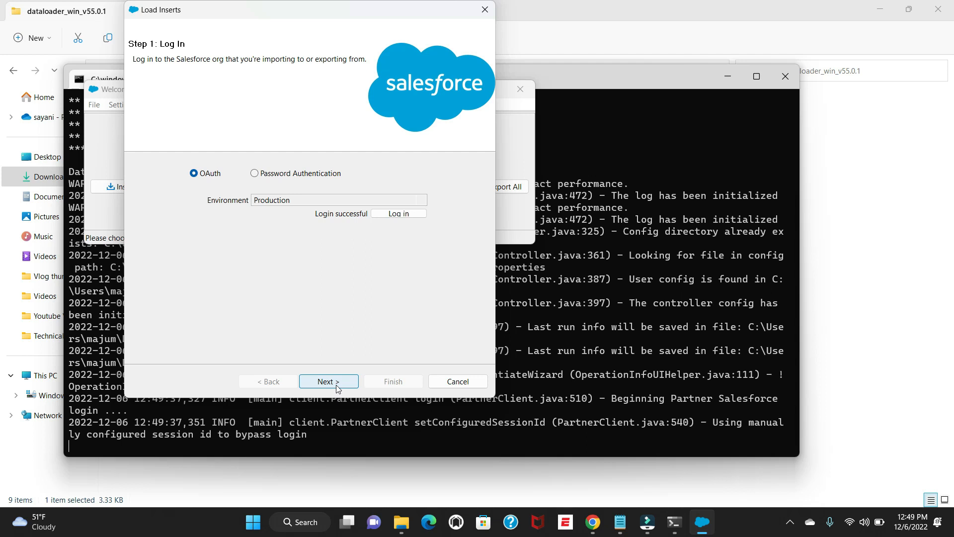
# Step: Choose Account as the object and the Account CSV file, confirming 1 record initialized
pyautogui.click(328, 381)
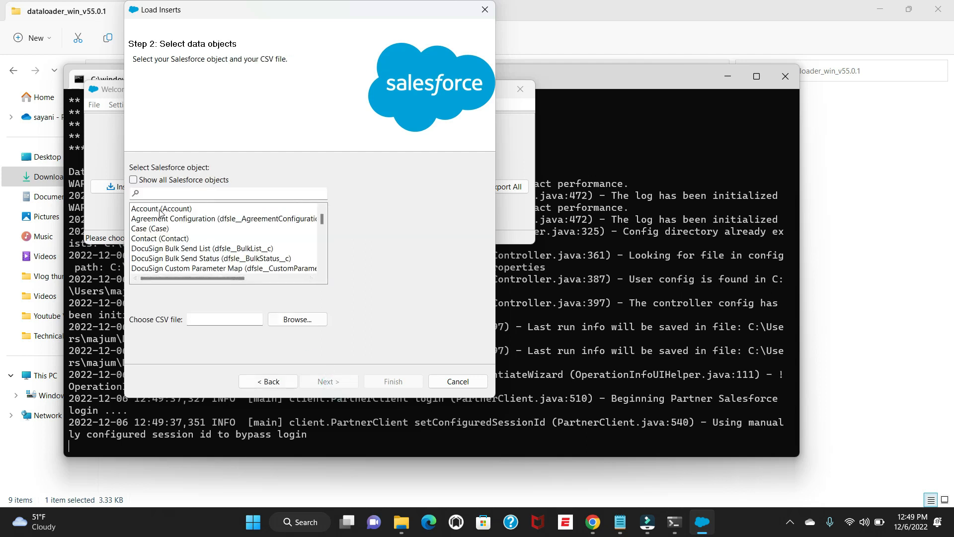
pyautogui.click(161, 209)
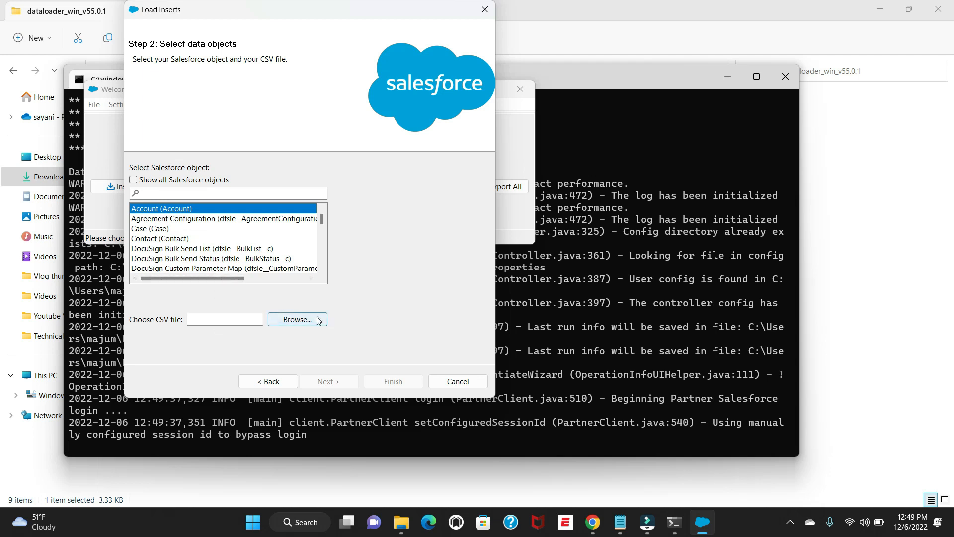
pyautogui.click(297, 319)
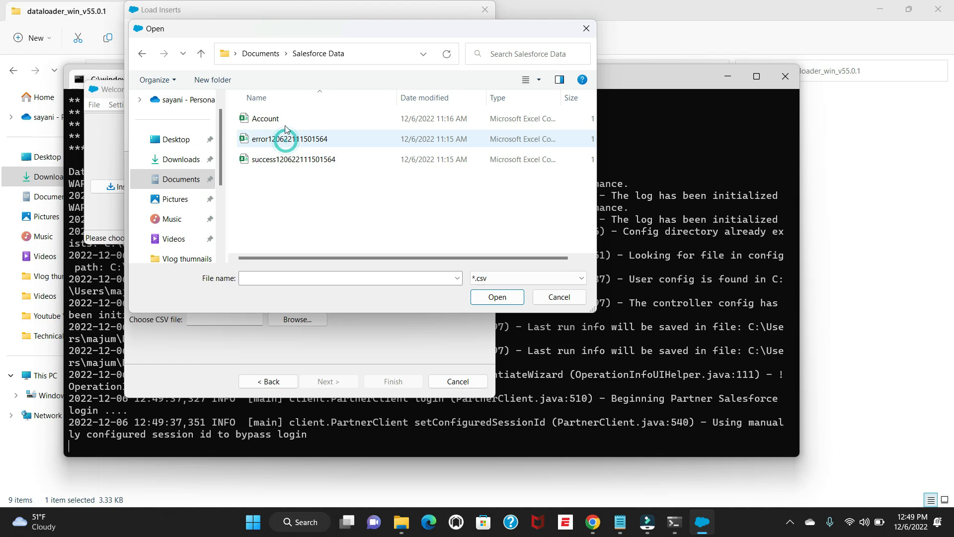
pyautogui.click(264, 118)
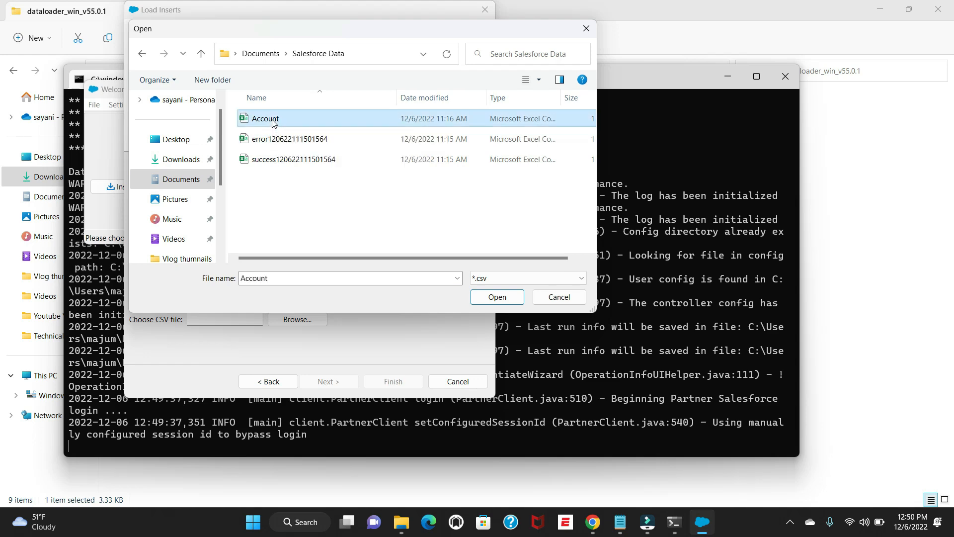
pyautogui.click(496, 296)
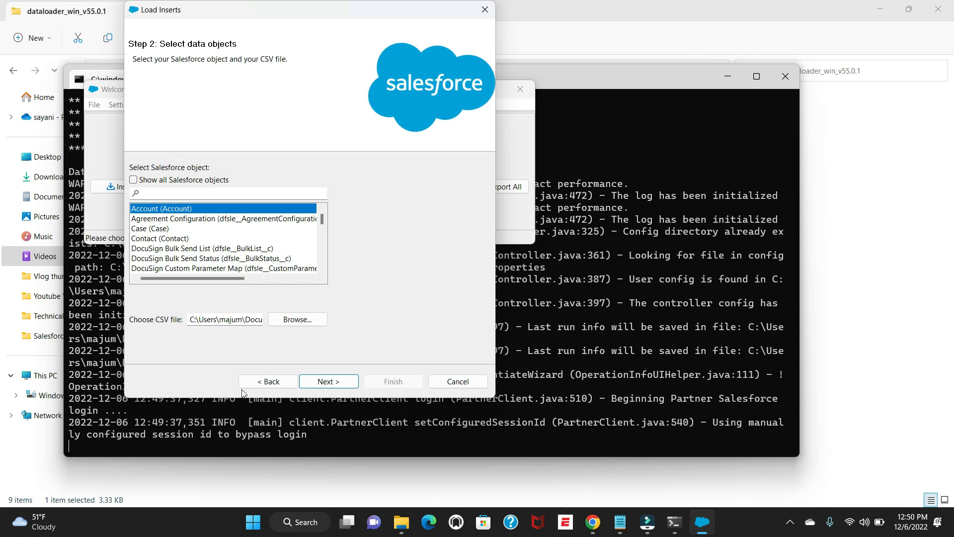
pyautogui.moveTo(334, 401)
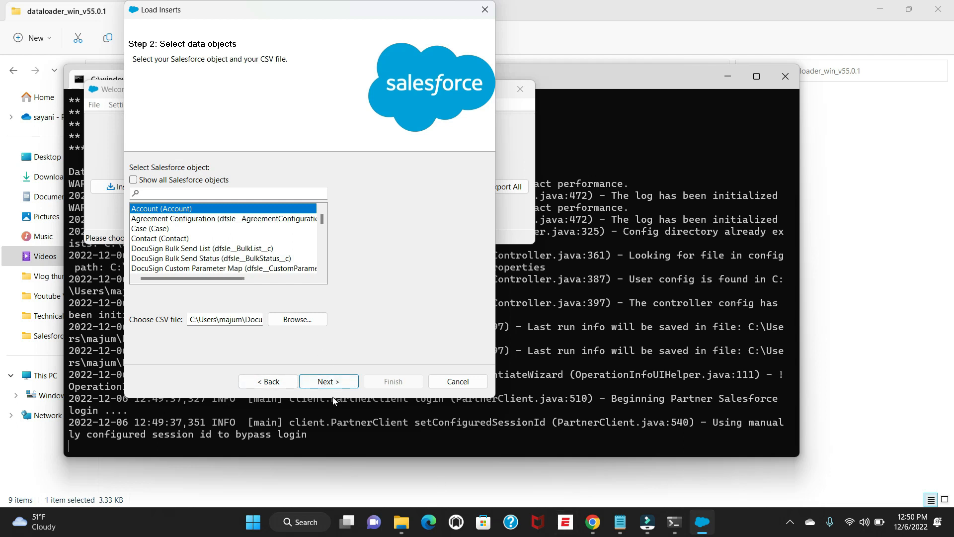
pyautogui.click(328, 382)
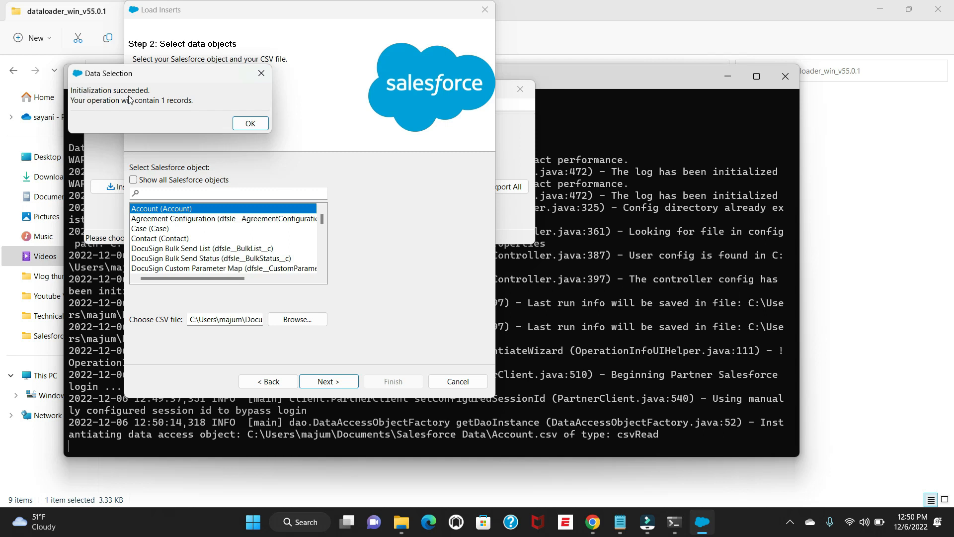
pyautogui.click(251, 123)
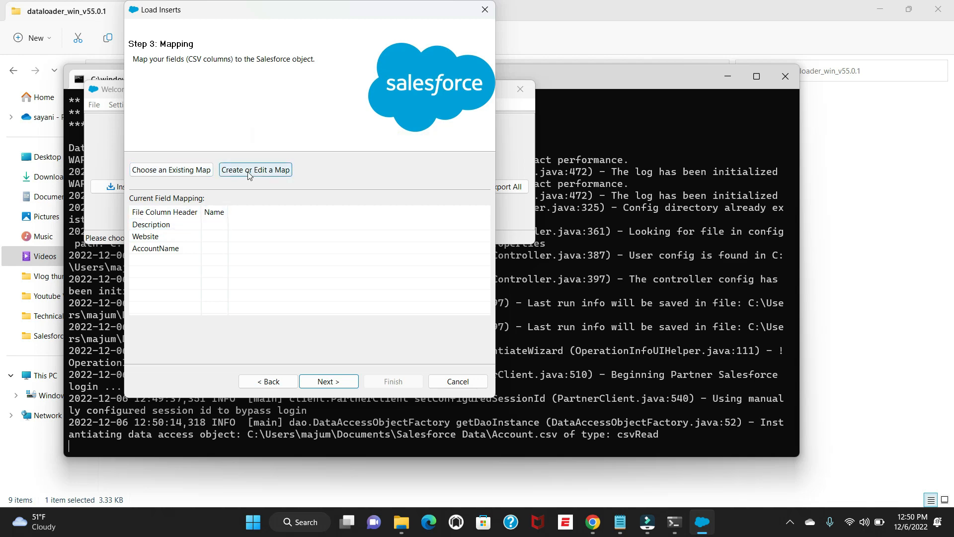
# Step: Map AccountName, Description and Website columns to Name, Description and Website fields and continue to Finish
pyautogui.click(255, 169)
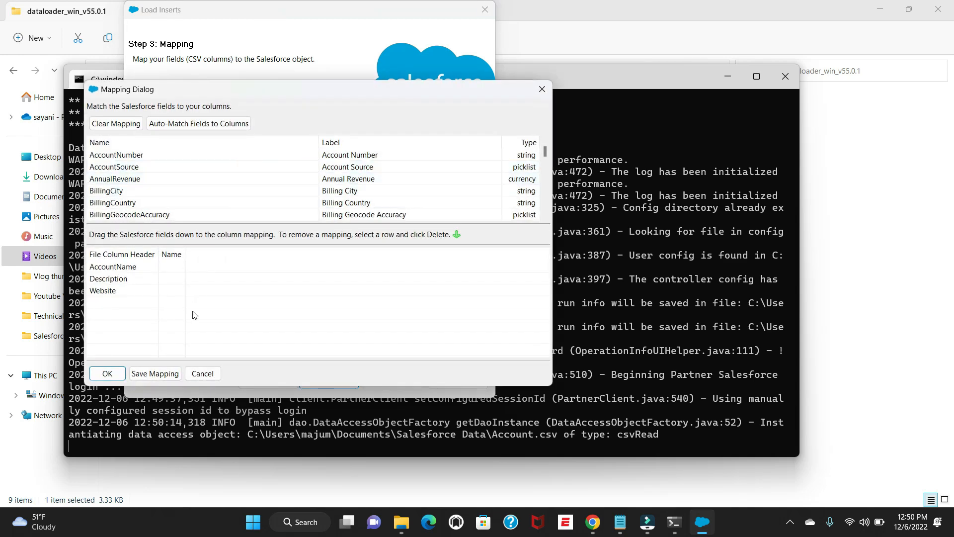
pyautogui.scroll(-3)
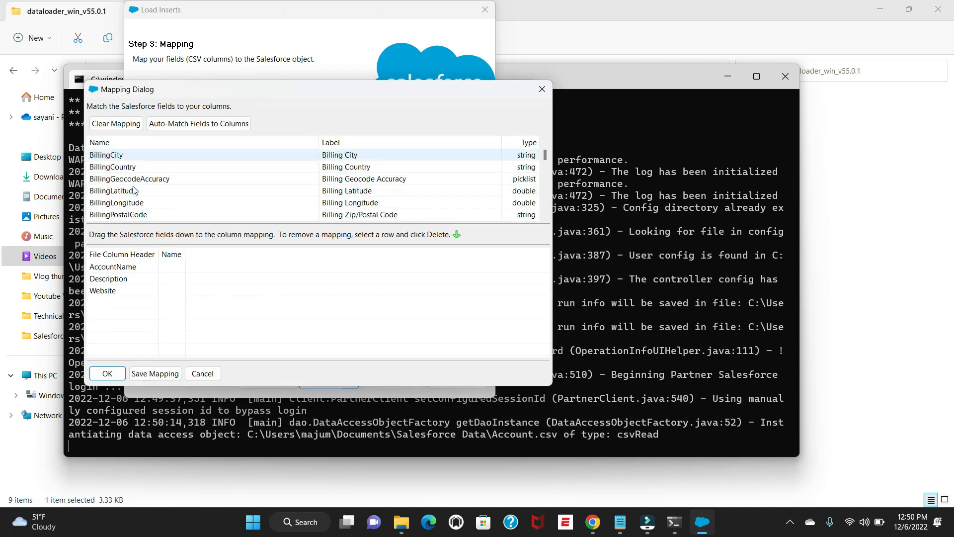
pyautogui.scroll(-3)
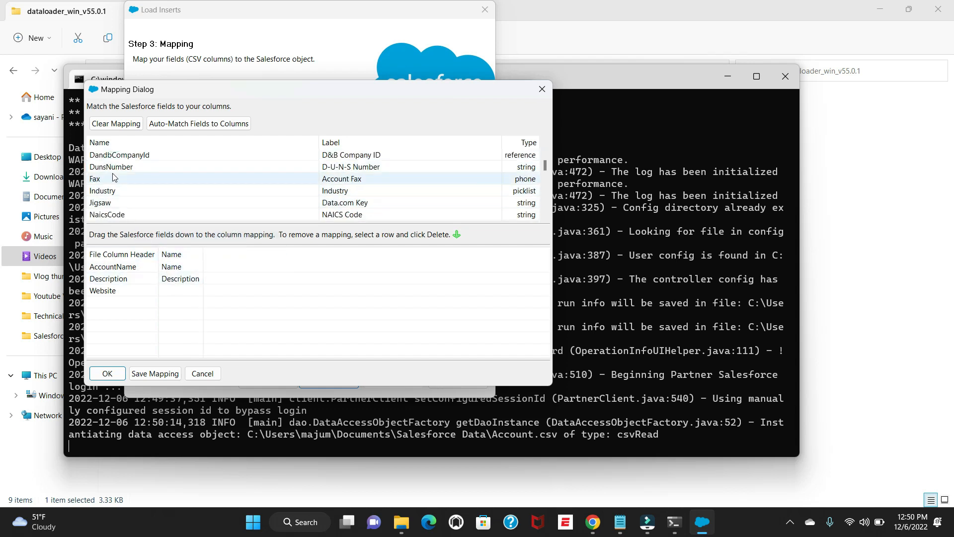
pyautogui.scroll(-3)
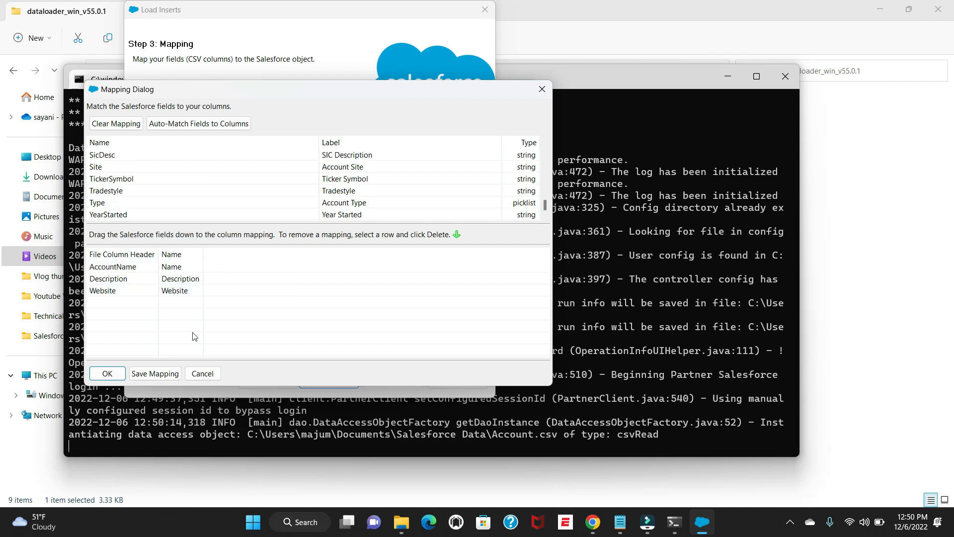
pyautogui.moveTo(113, 372)
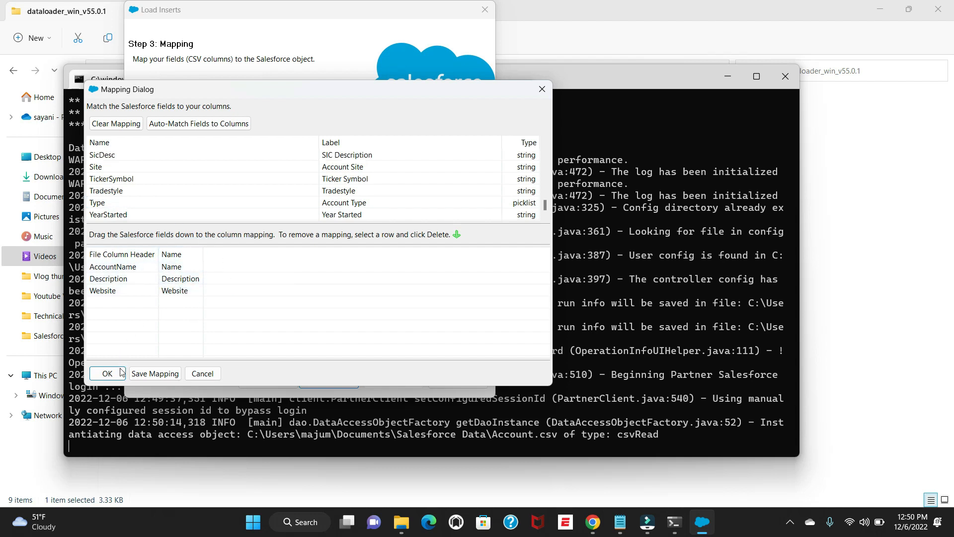
pyautogui.click(107, 373)
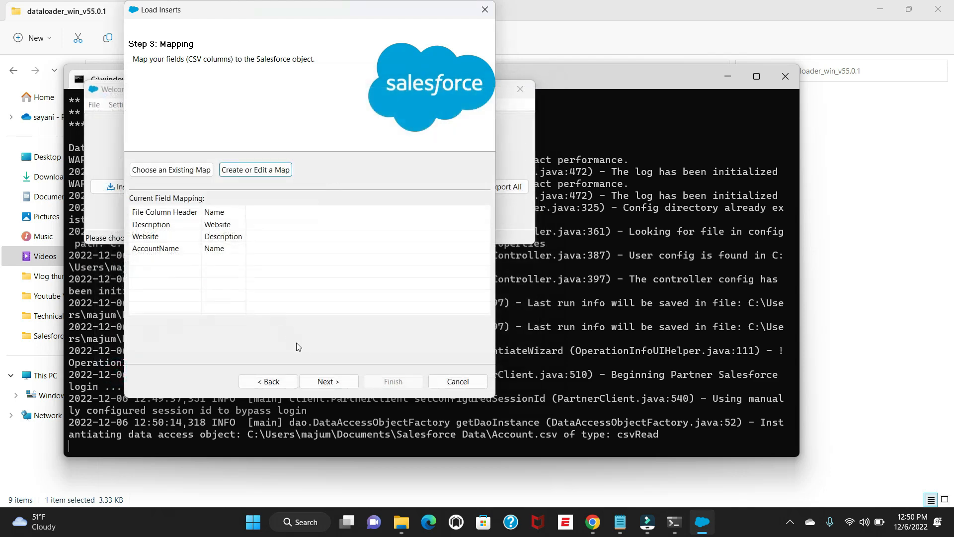
pyautogui.click(331, 382)
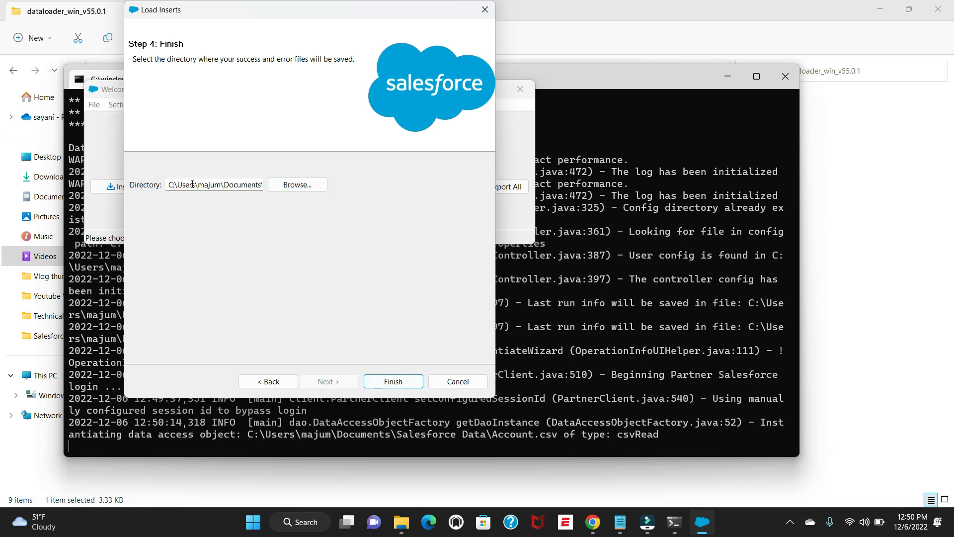
pyautogui.moveTo(237, 187)
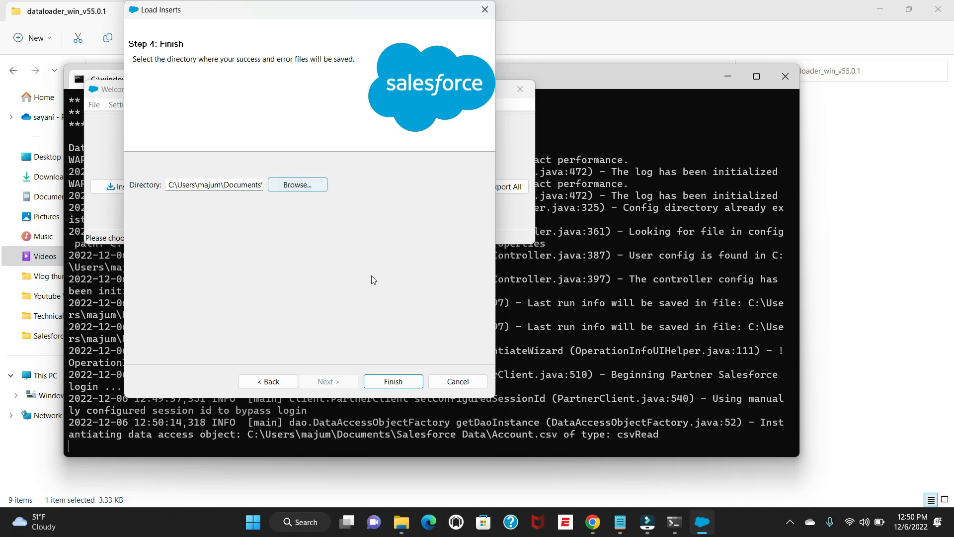
# Step: Run the insert, then review the success log showing Cisco Account as Item Created
pyautogui.click(394, 382)
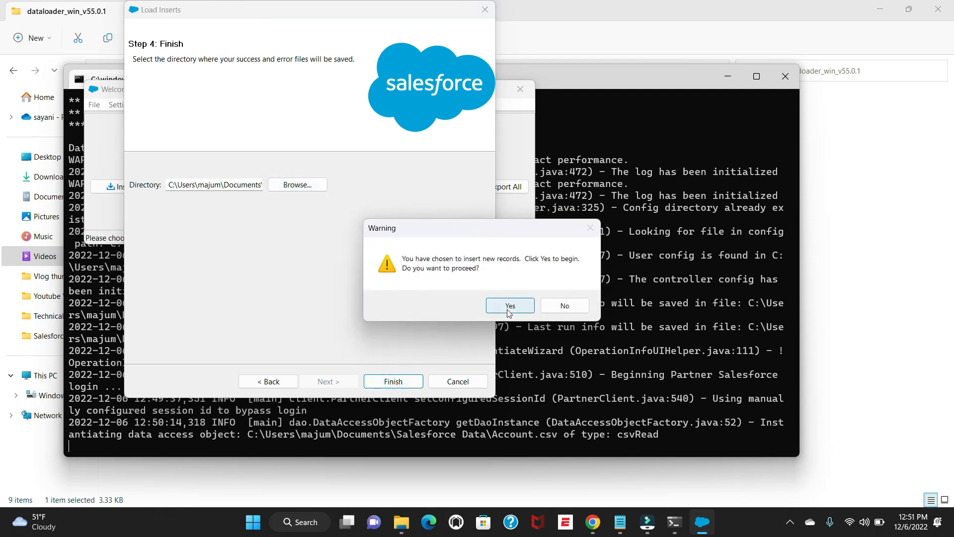
pyautogui.click(510, 306)
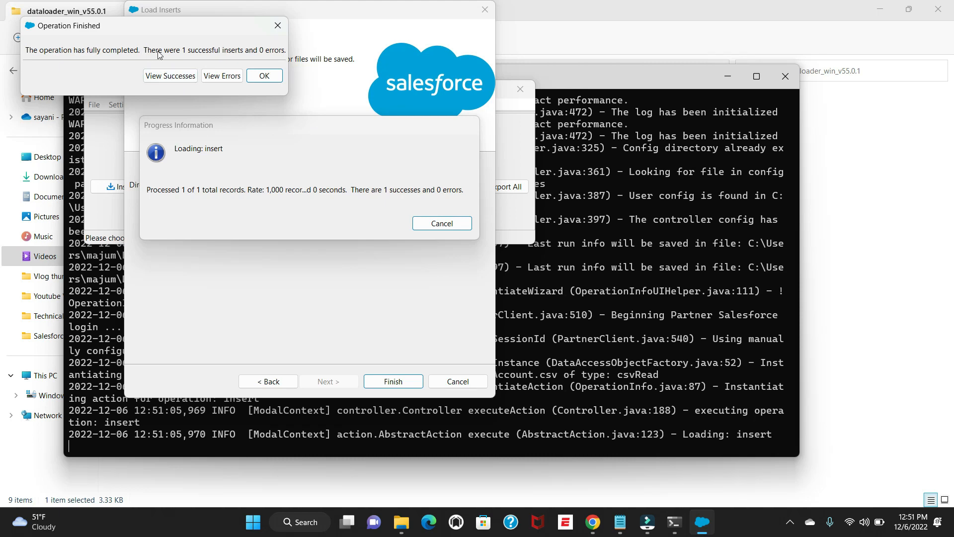
pyautogui.moveTo(270, 70)
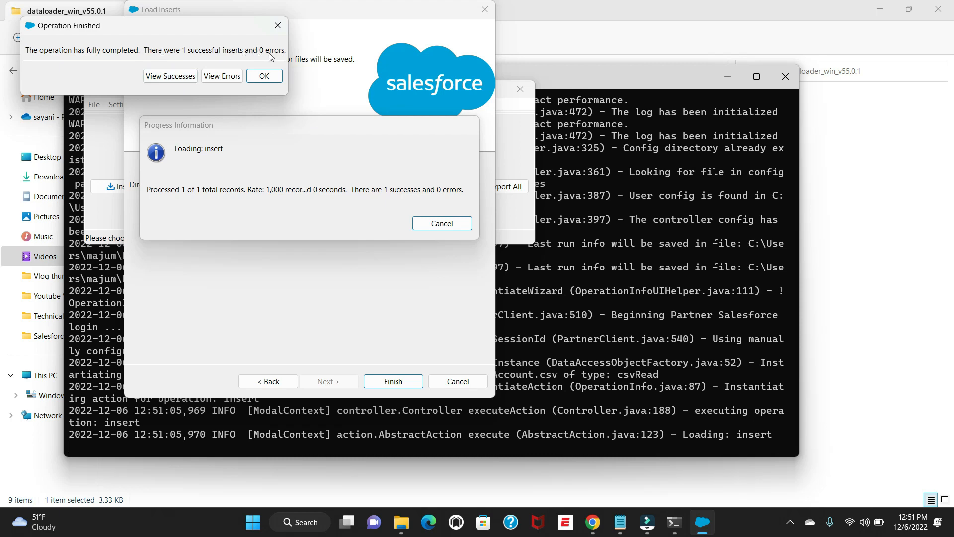
pyautogui.click(170, 76)
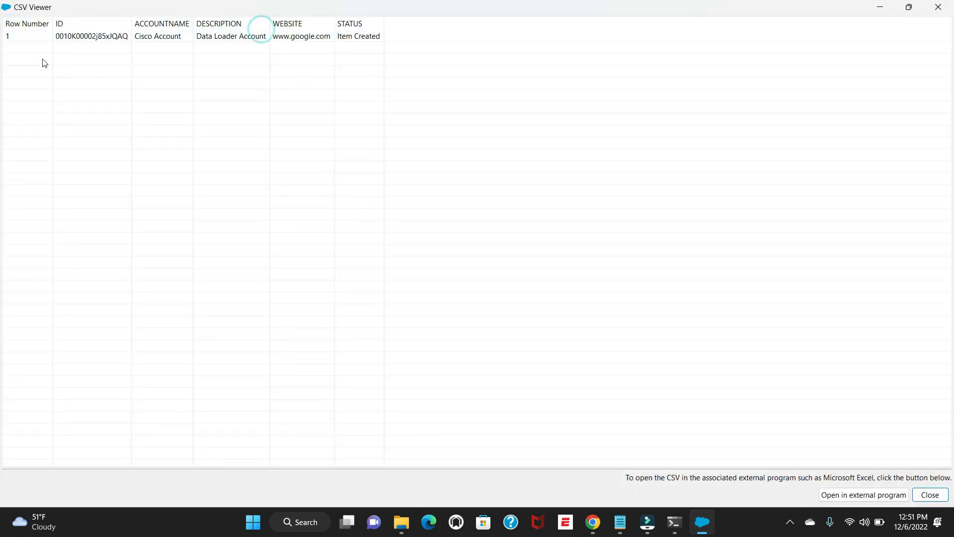
pyautogui.click(167, 38)
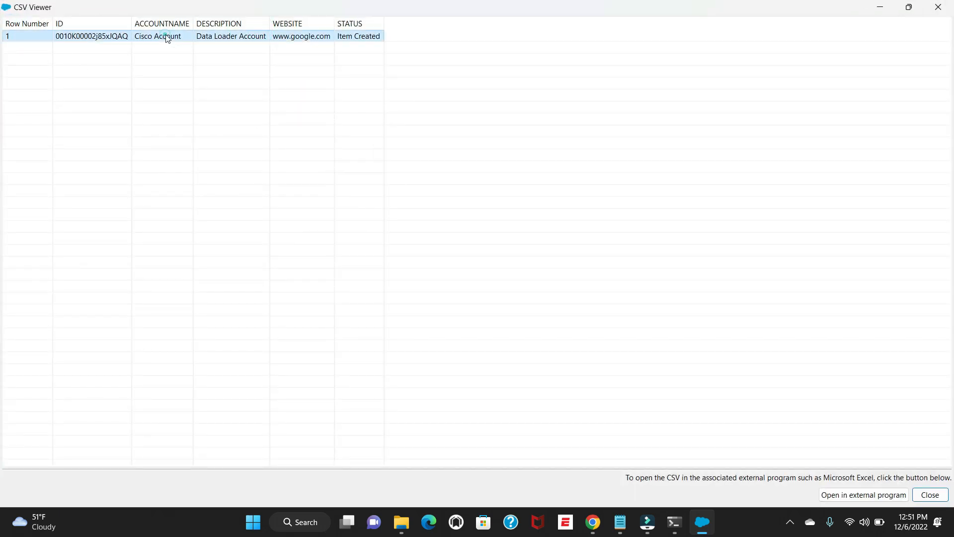
pyautogui.moveTo(444, 399)
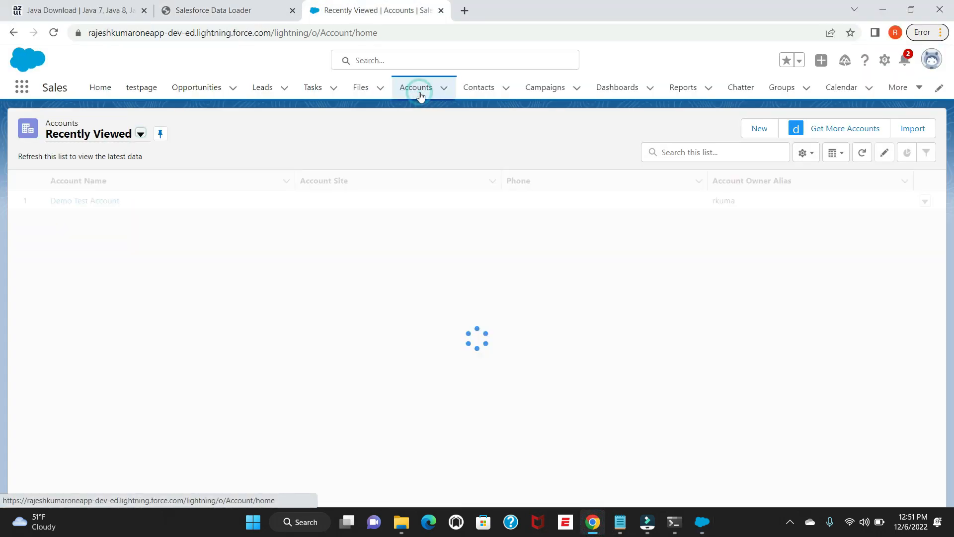
pyautogui.moveTo(142, 135)
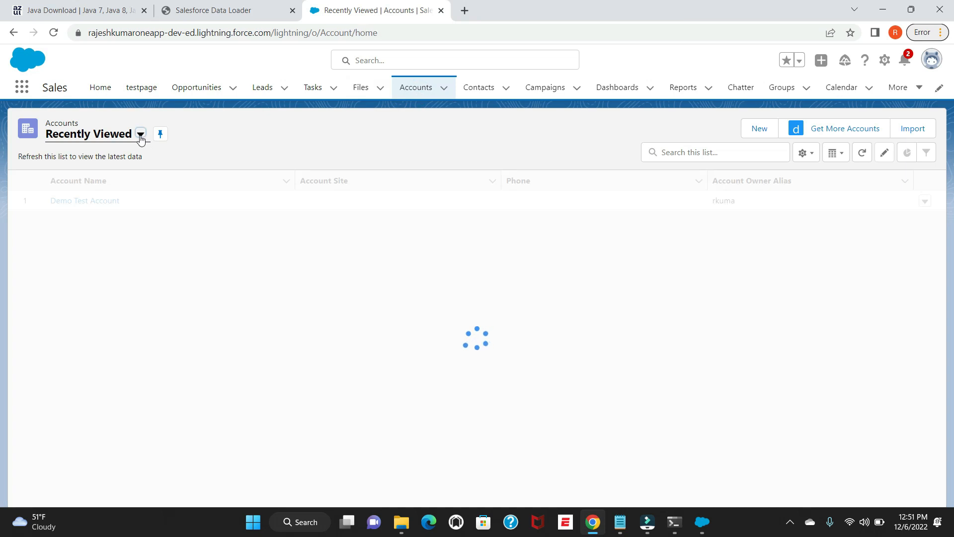
# Step: Switch to the All Accounts list view and open the Cisco Account record
pyautogui.click(141, 133)
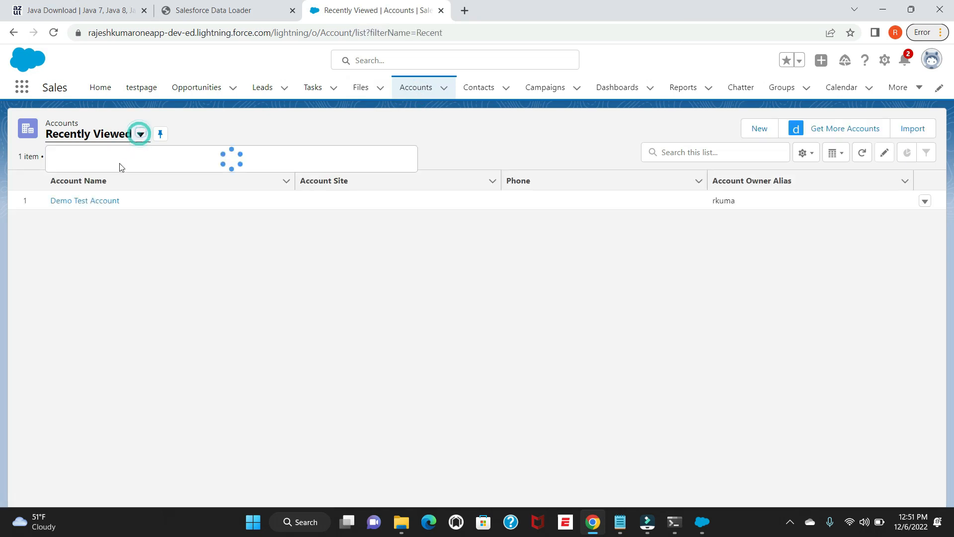
pyautogui.click(141, 133)
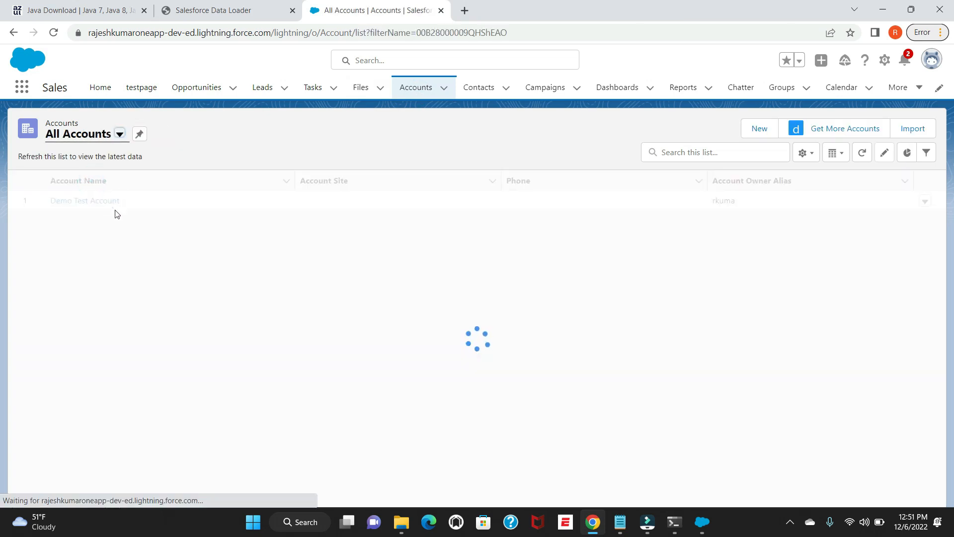
pyautogui.click(84, 201)
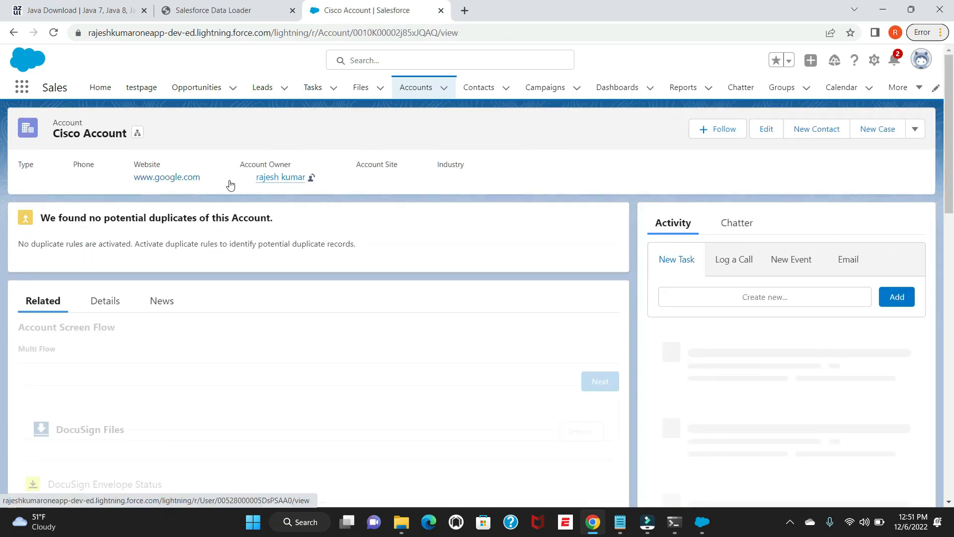
pyautogui.moveTo(545, 207)
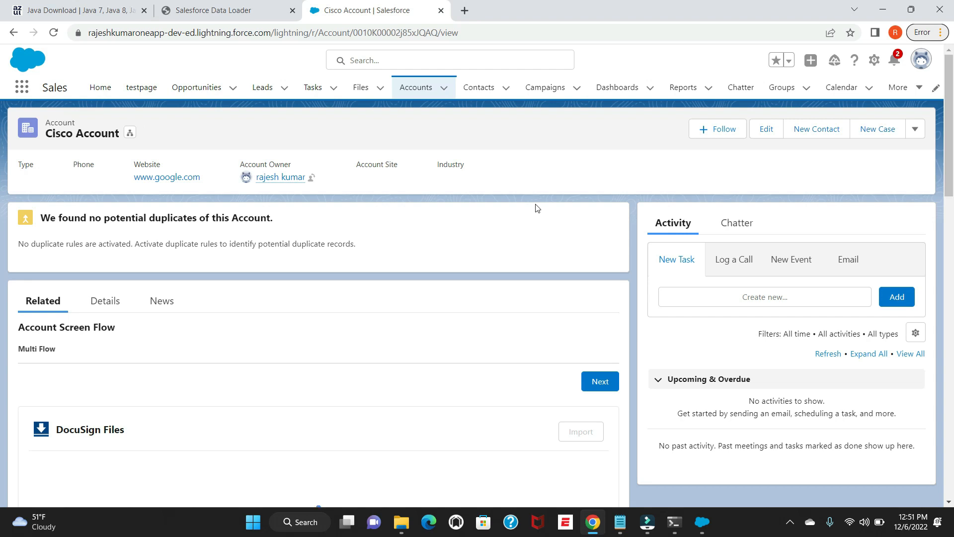
pyautogui.moveTo(532, 208)
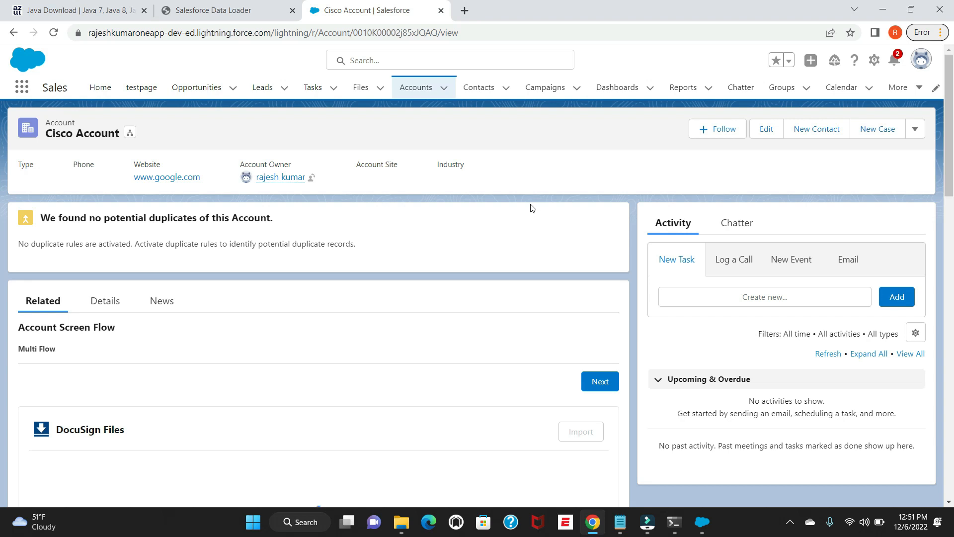